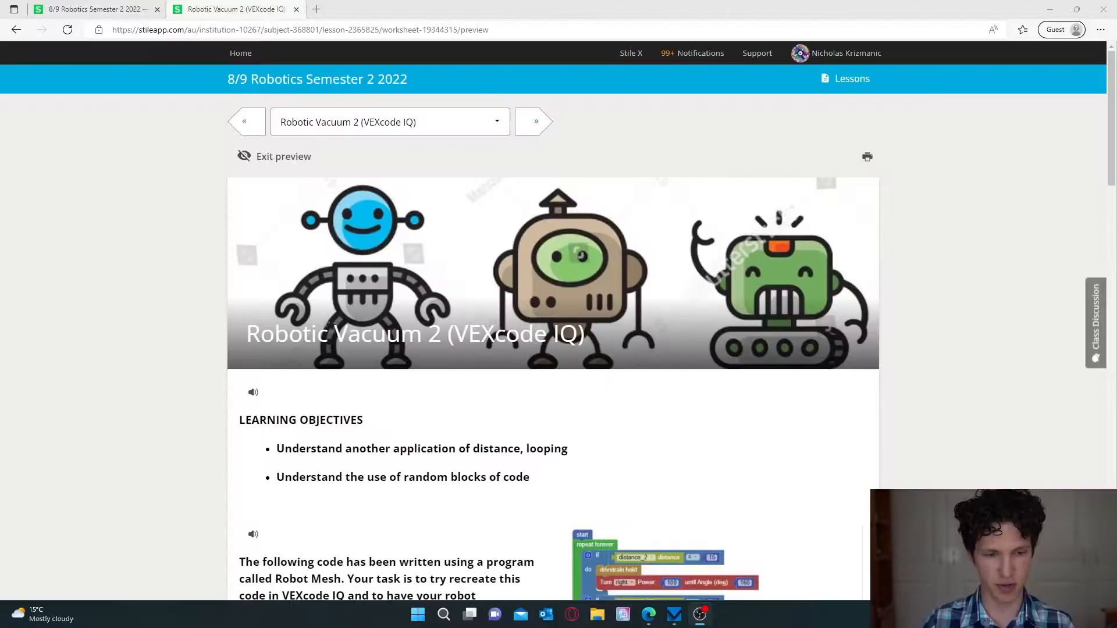
mouse_move(973, 357)
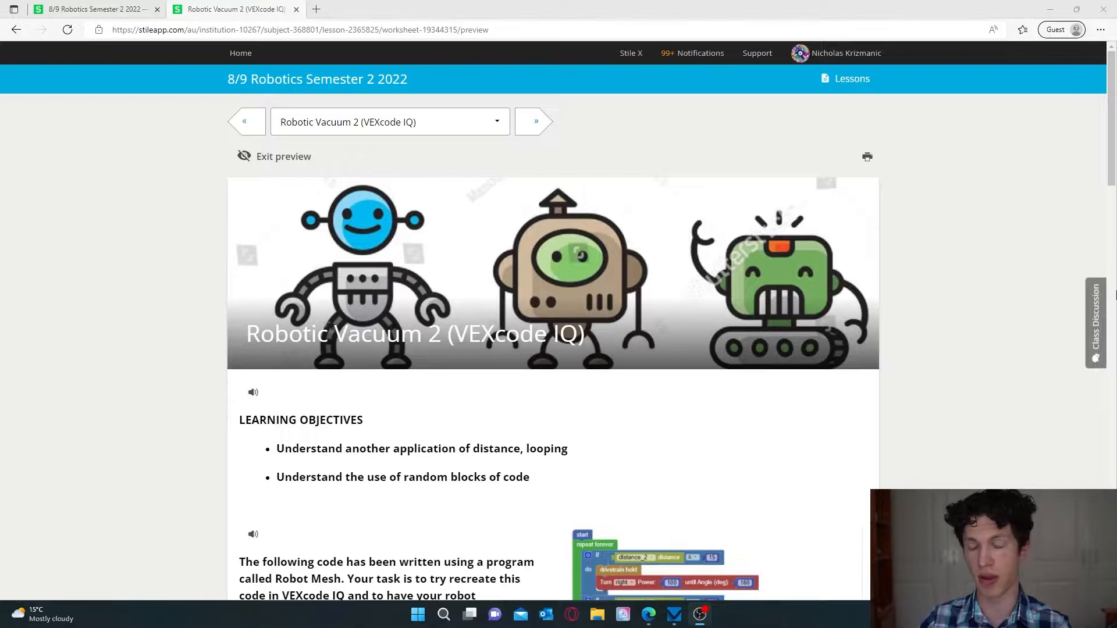
Scroll the Robotic Vacuum 2 worksheet down to the task text and Robot Mesh code image.
scroll("down", 3)
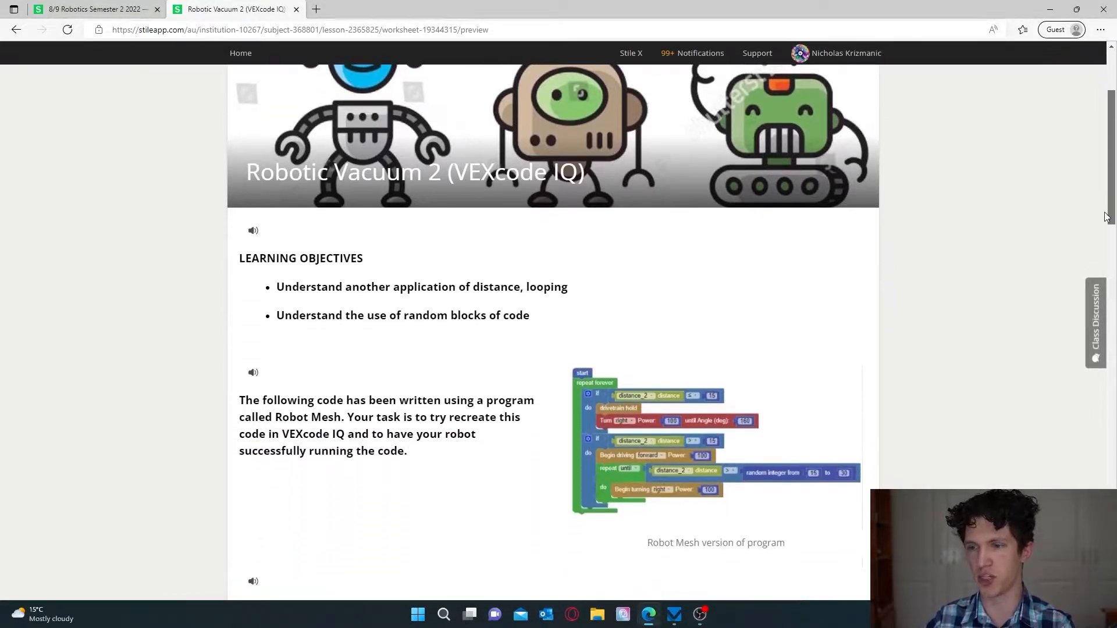
scroll("down", 3)
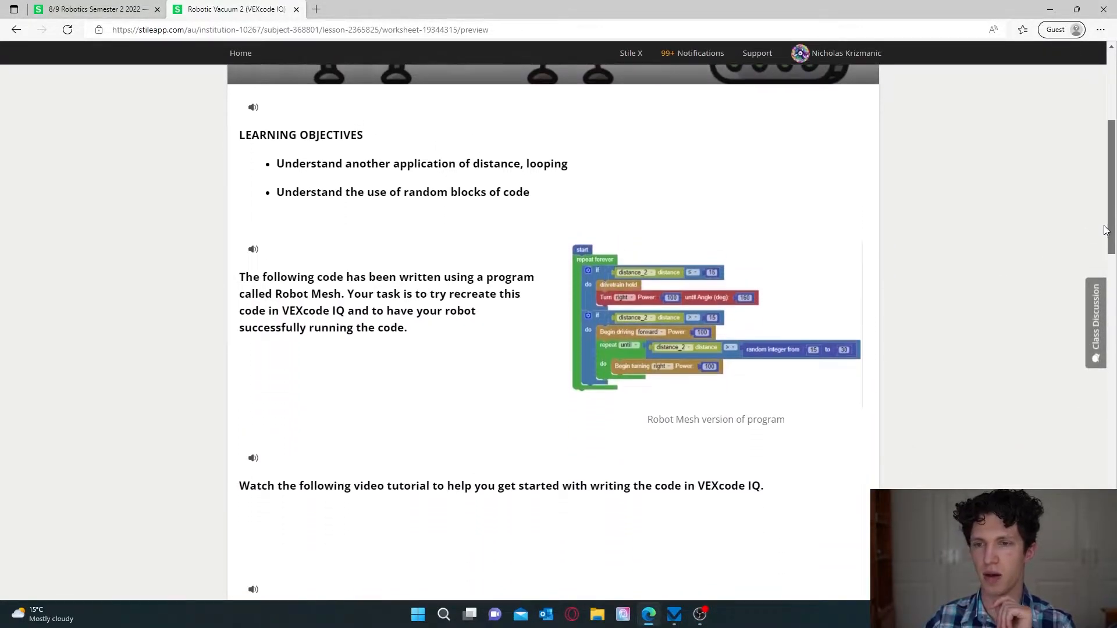
scroll("down", 3)
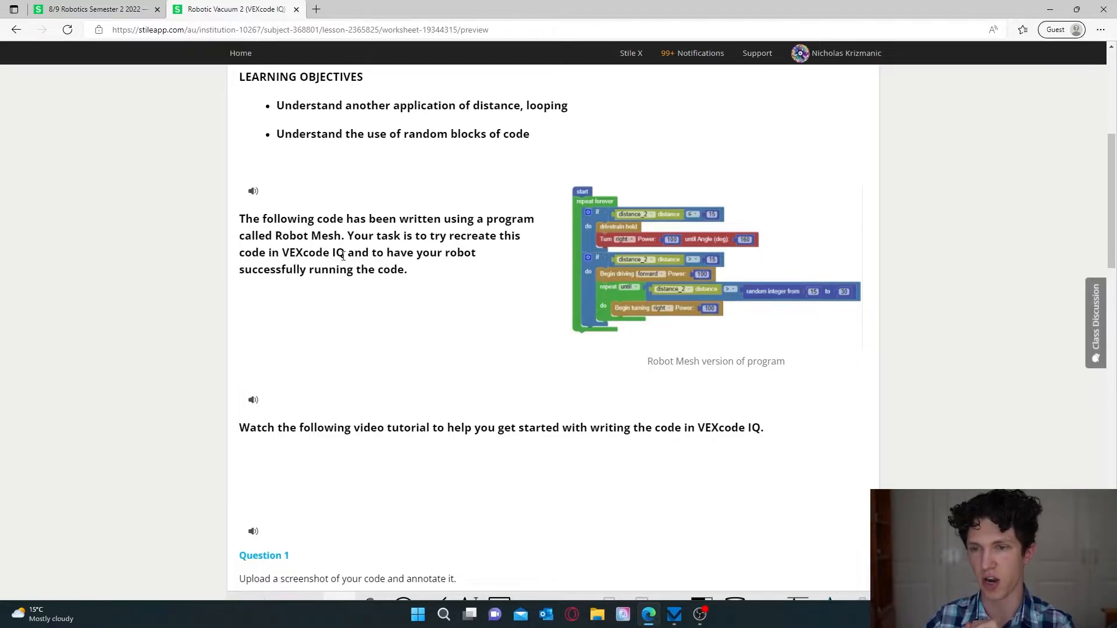
mouse_move(448, 268)
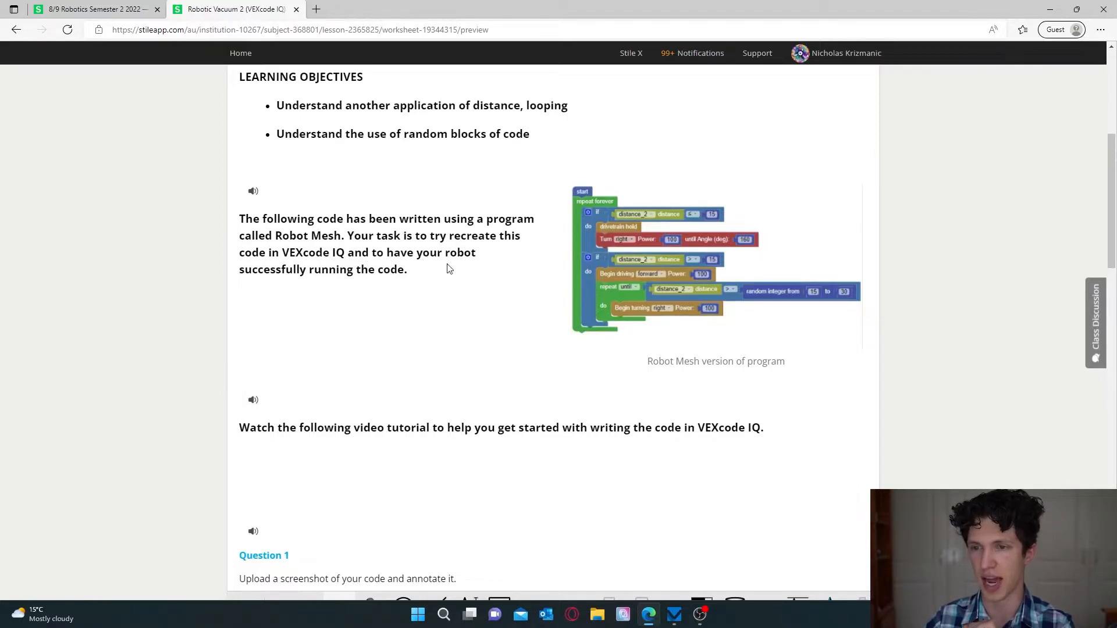
mouse_move(454, 281)
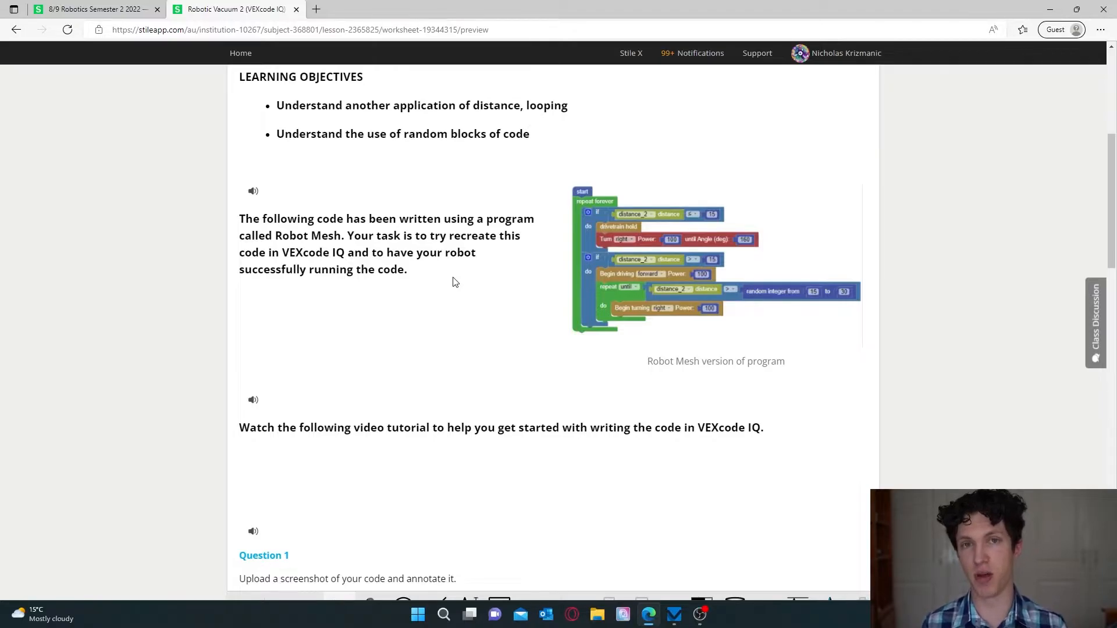
mouse_move(556, 291)
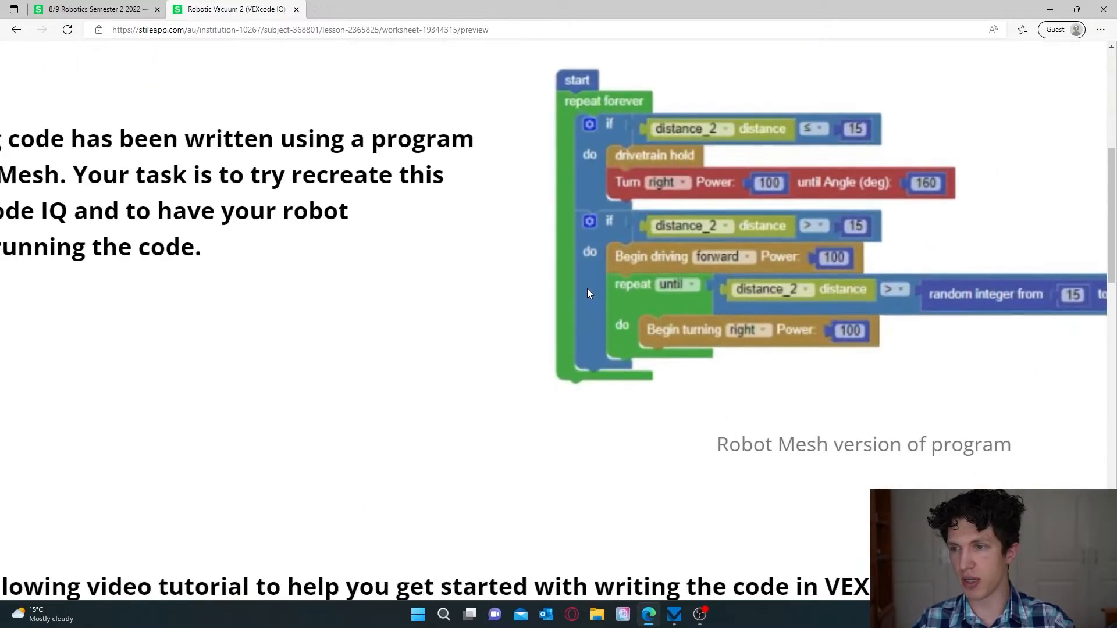
scroll("down", 3)
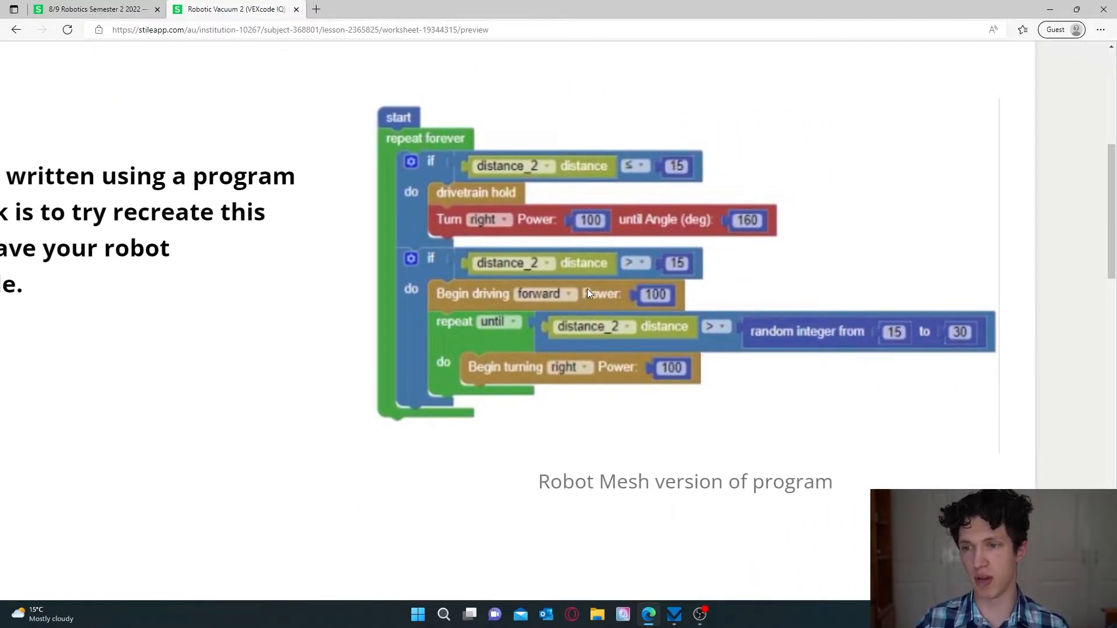
mouse_move(670, 618)
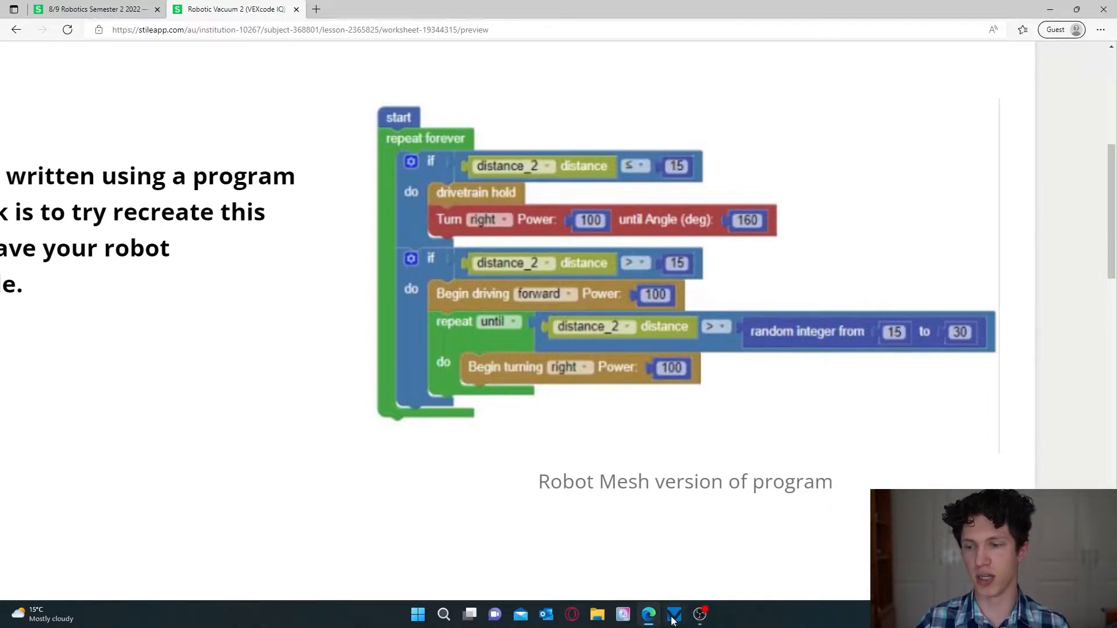
mouse_move(673, 614)
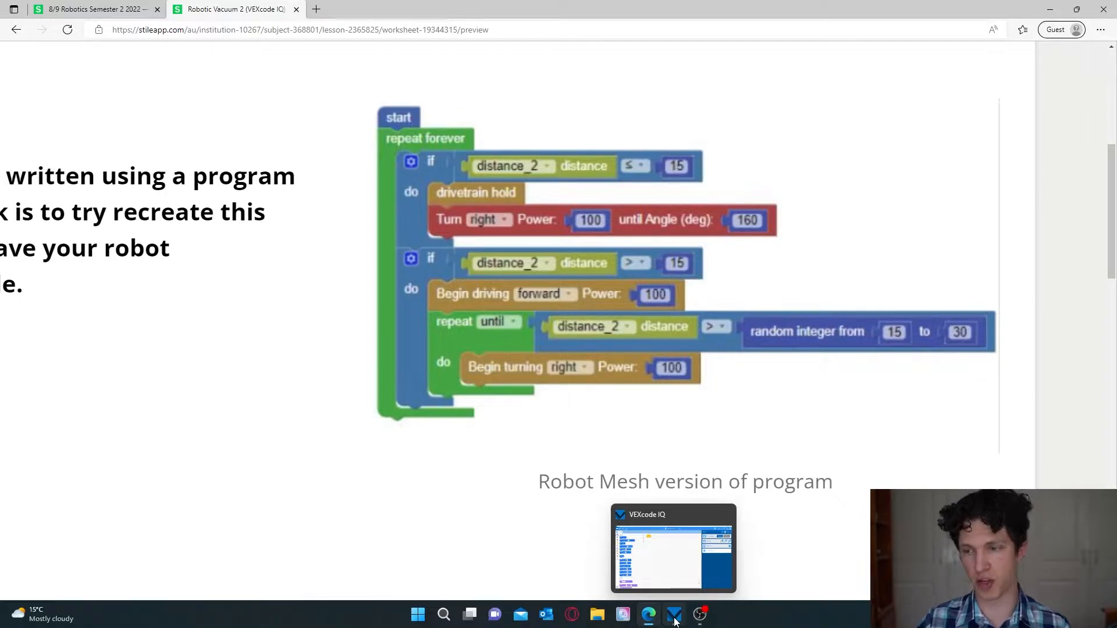
Switch to the Robot Vacuum 2 project in VEXcode IQ and close its Devices panel.
left_click(672, 548)
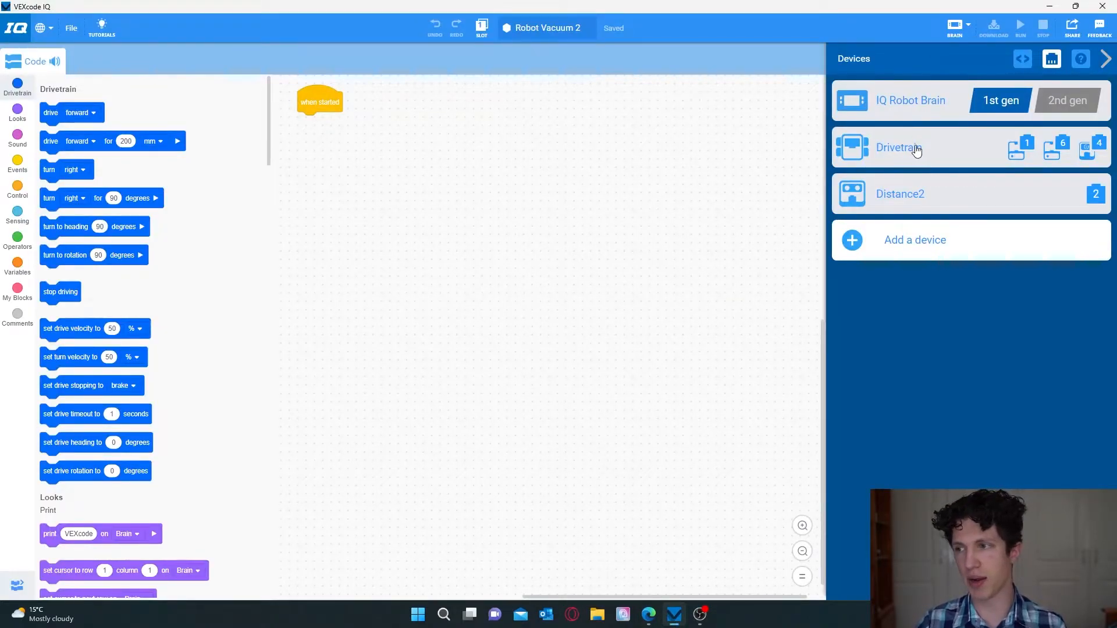
mouse_move(886, 137)
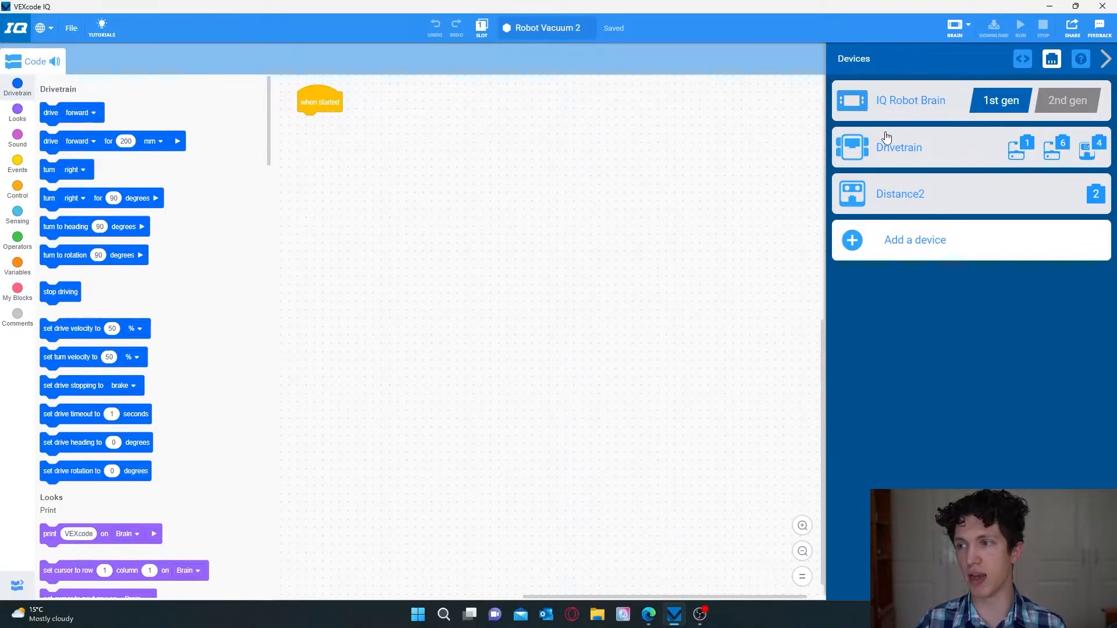
mouse_move(935, 149)
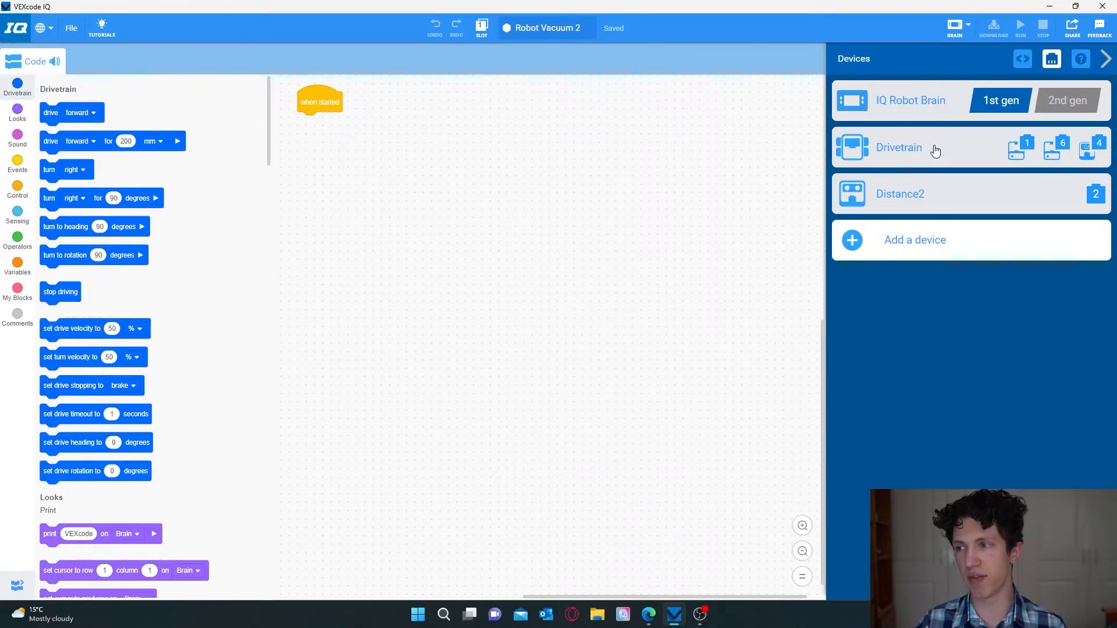
mouse_move(516, 279)
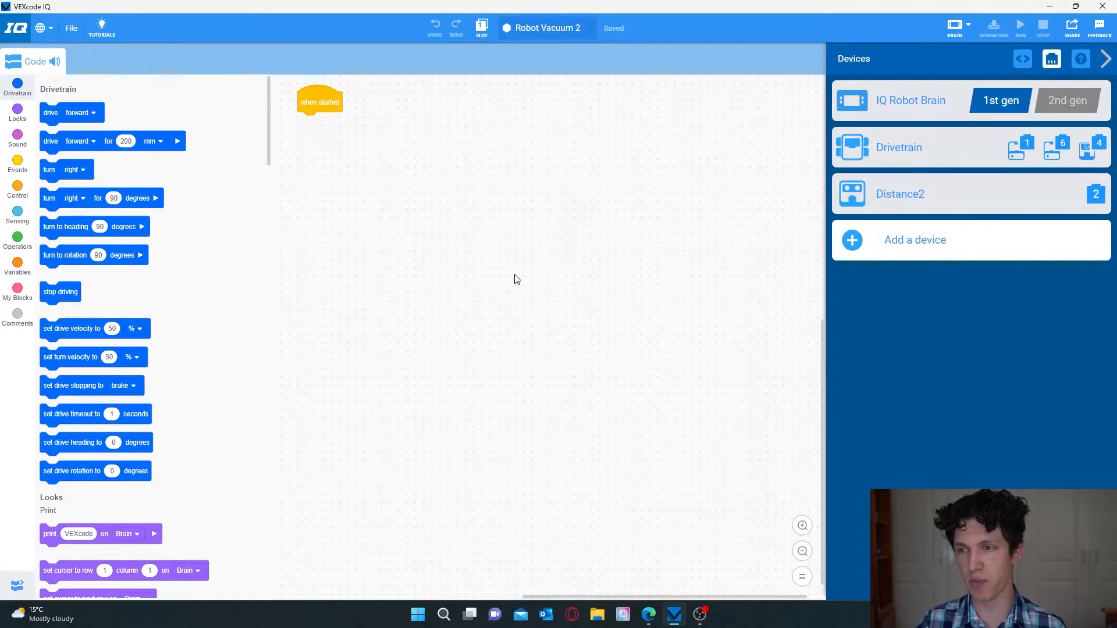
left_click(1107, 58)
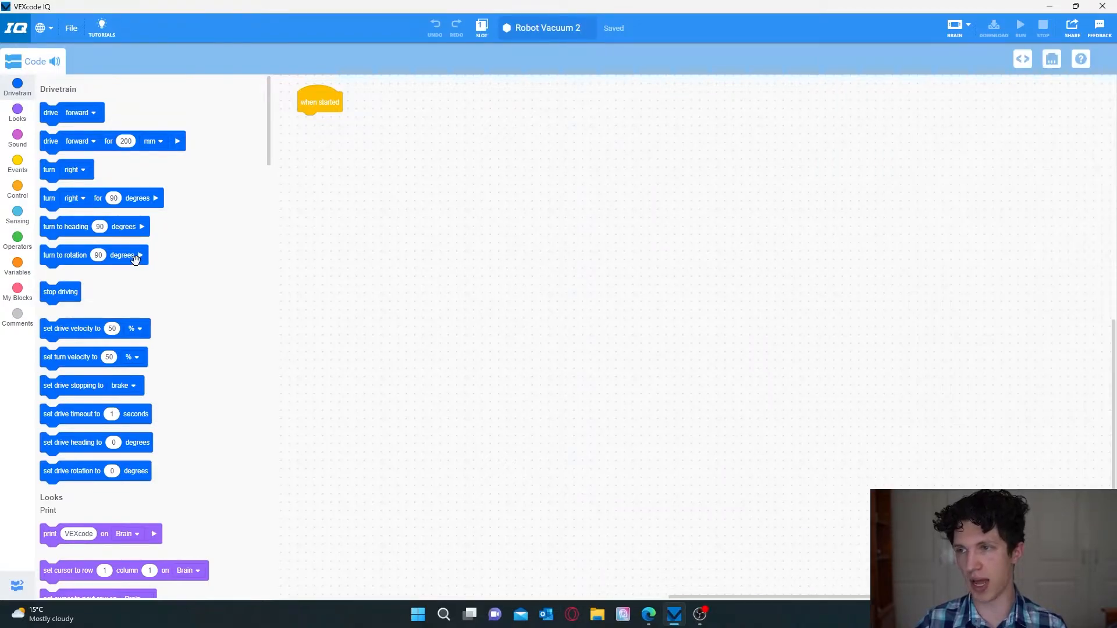
left_click(16, 191)
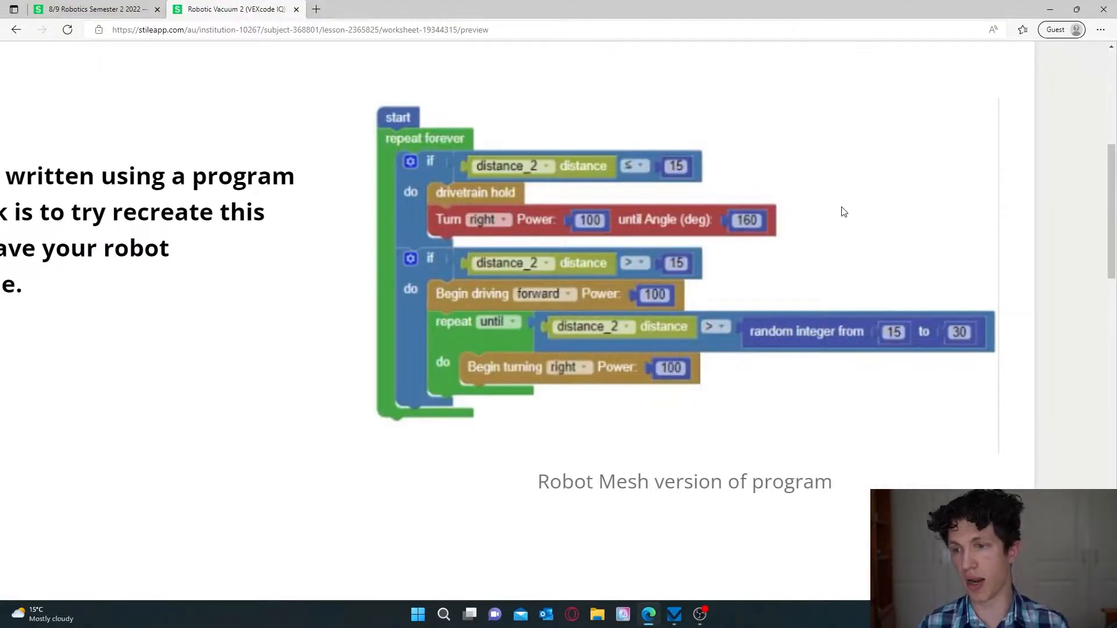
mouse_move(449, 206)
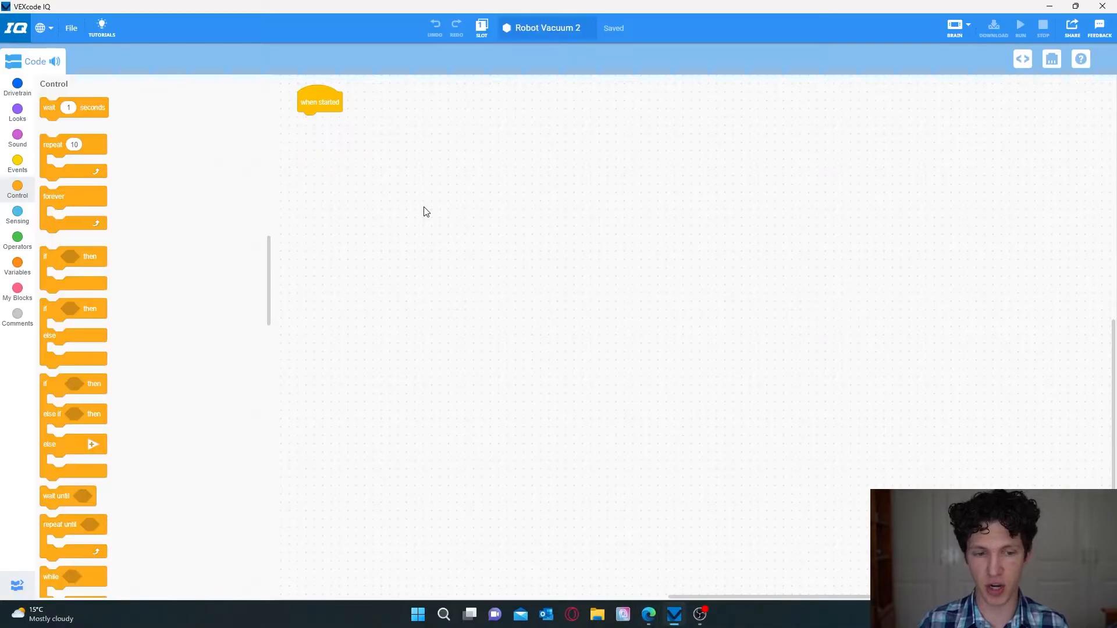
mouse_move(75, 315)
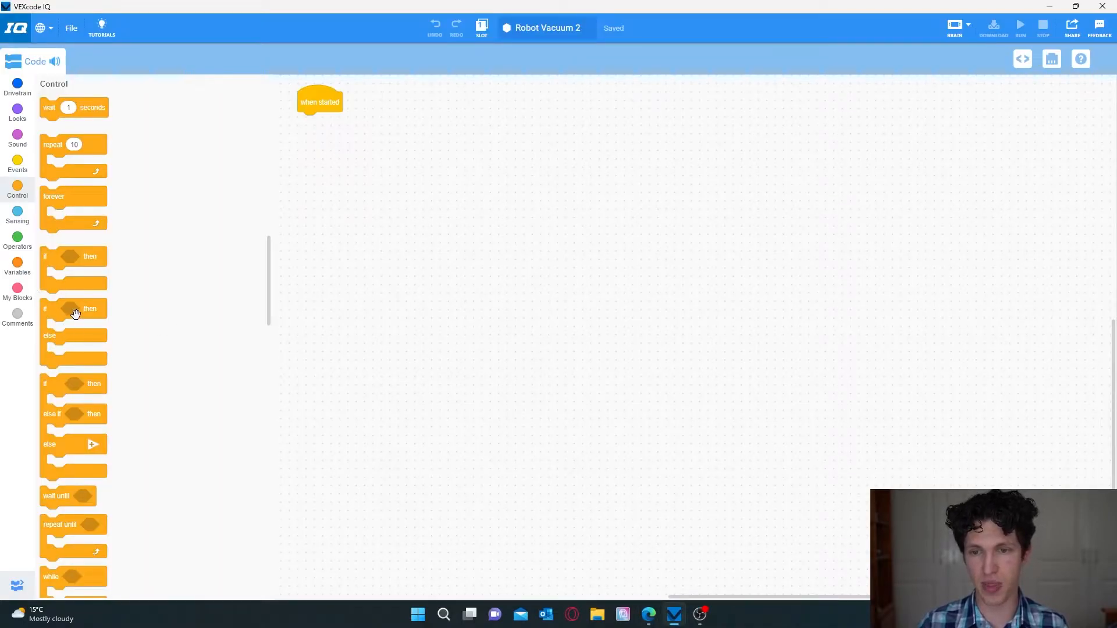
mouse_move(61, 266)
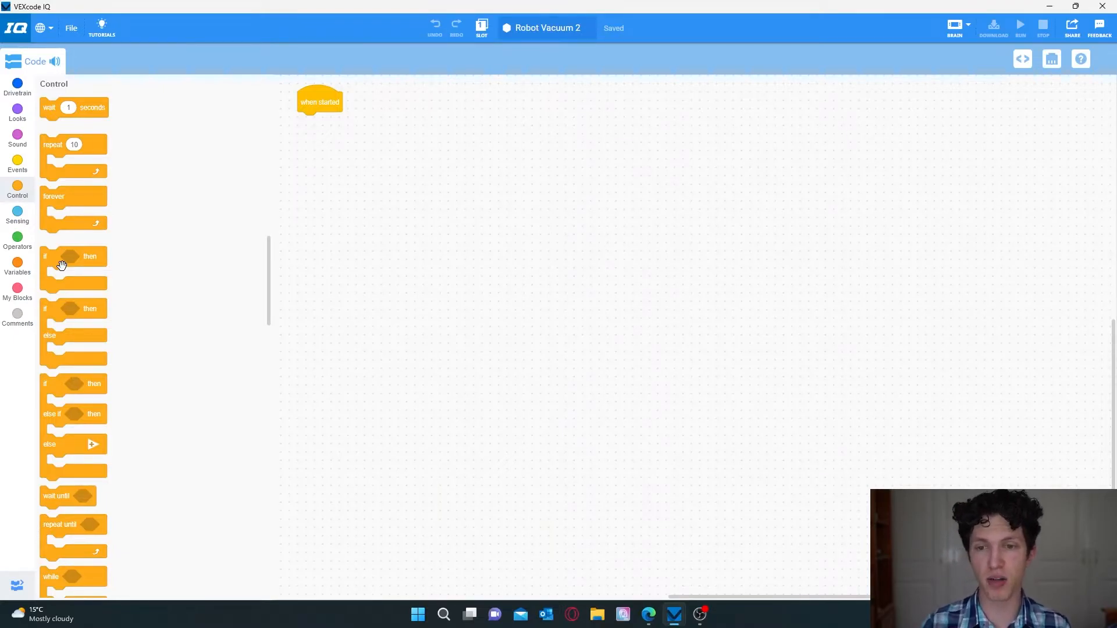
mouse_move(66, 355)
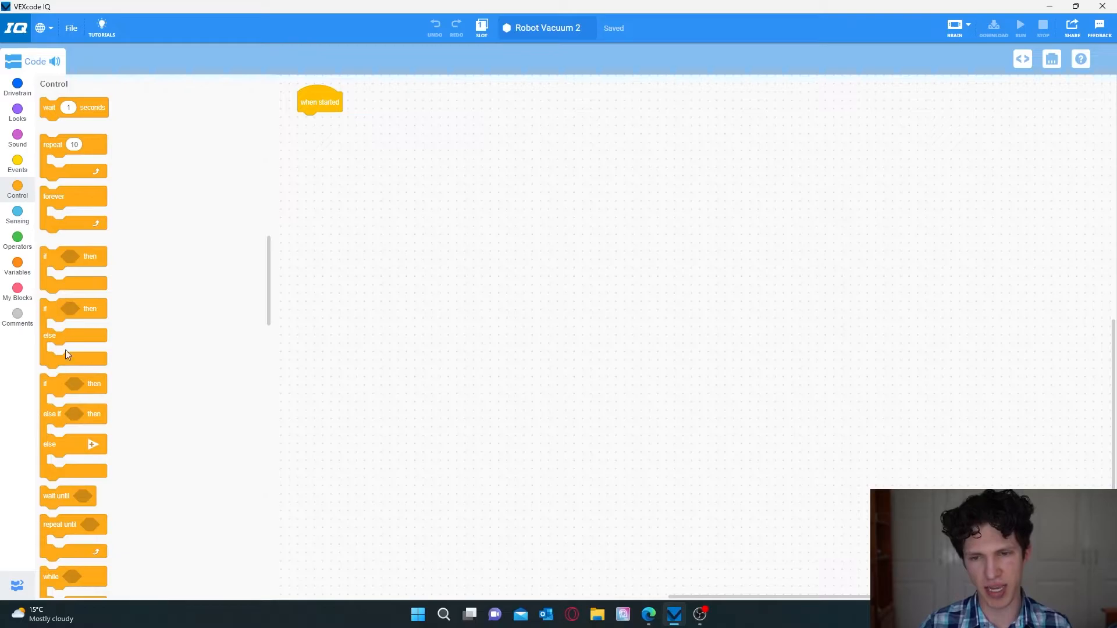
mouse_move(69, 337)
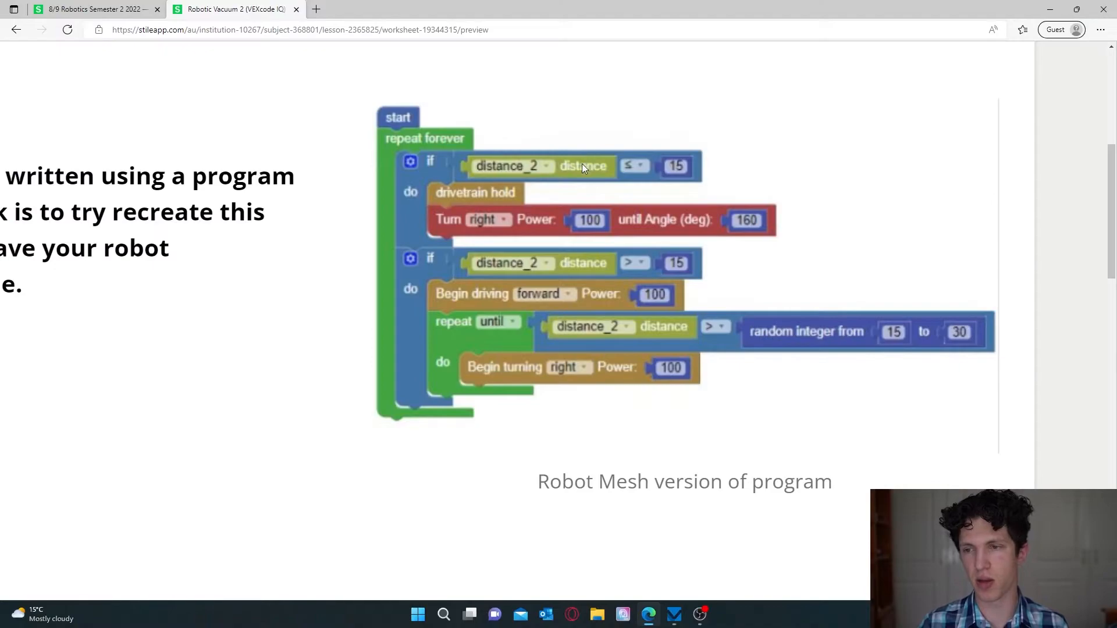
mouse_move(467, 174)
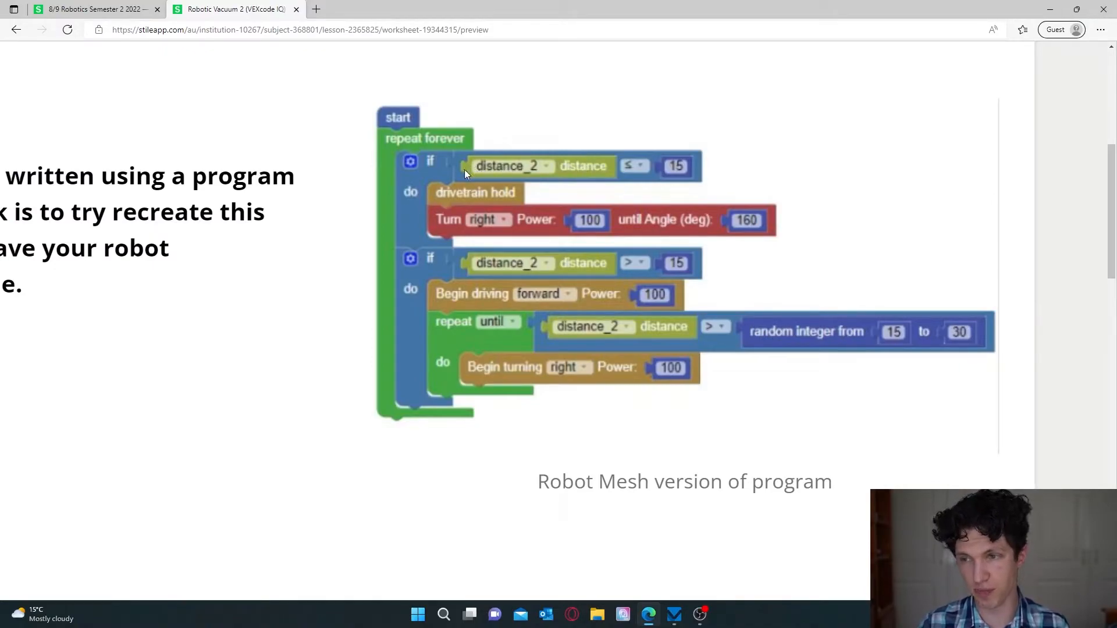
mouse_move(443, 182)
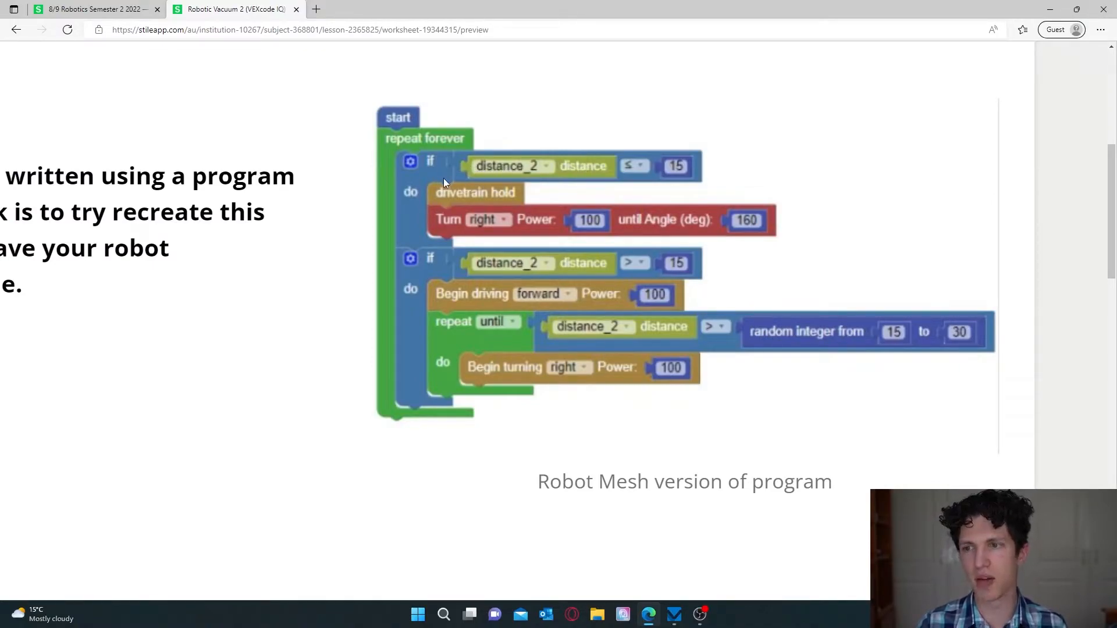
mouse_move(574, 174)
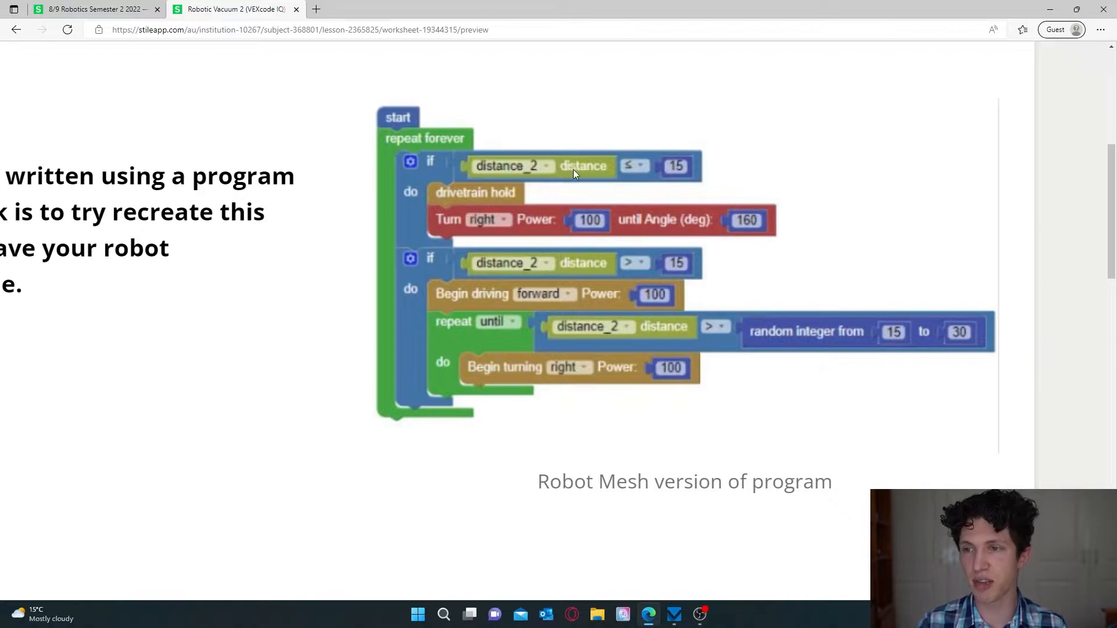
mouse_move(631, 176)
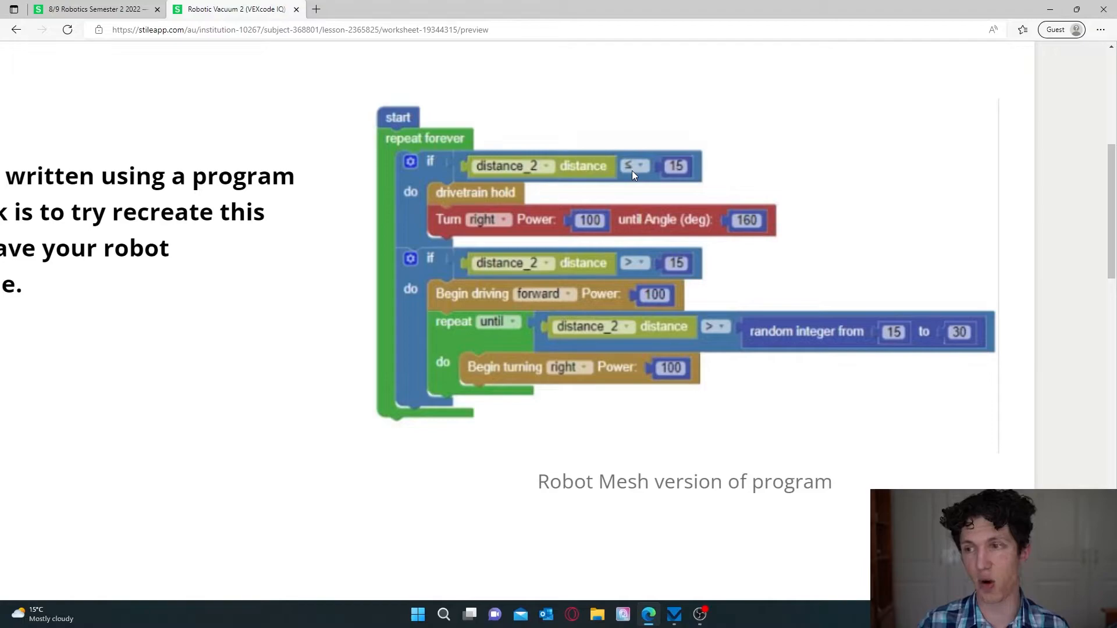
mouse_move(697, 174)
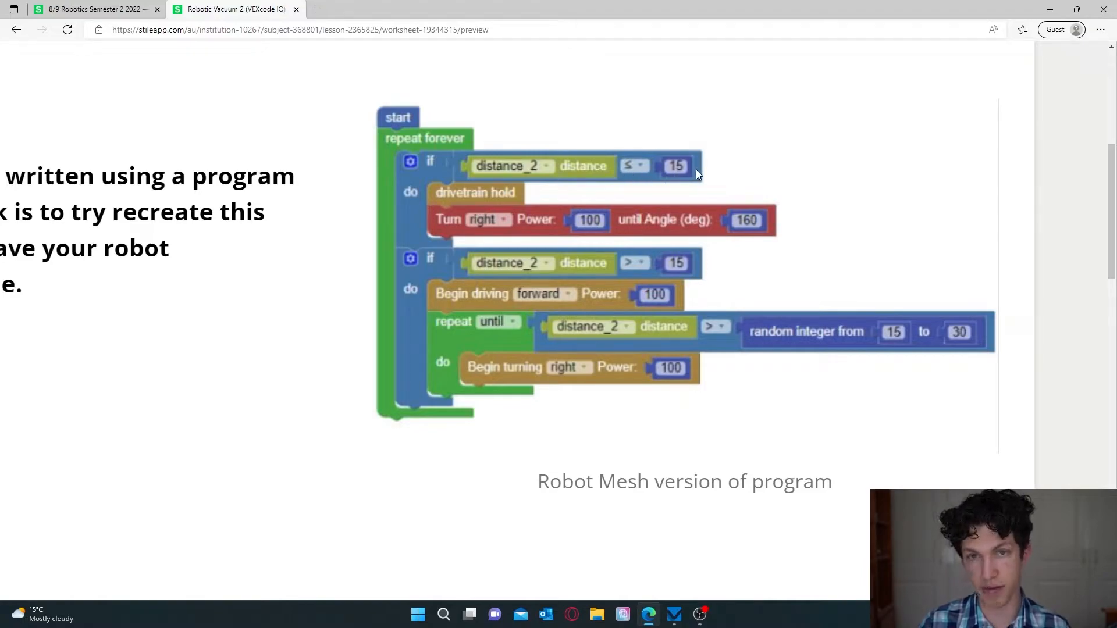
mouse_move(691, 184)
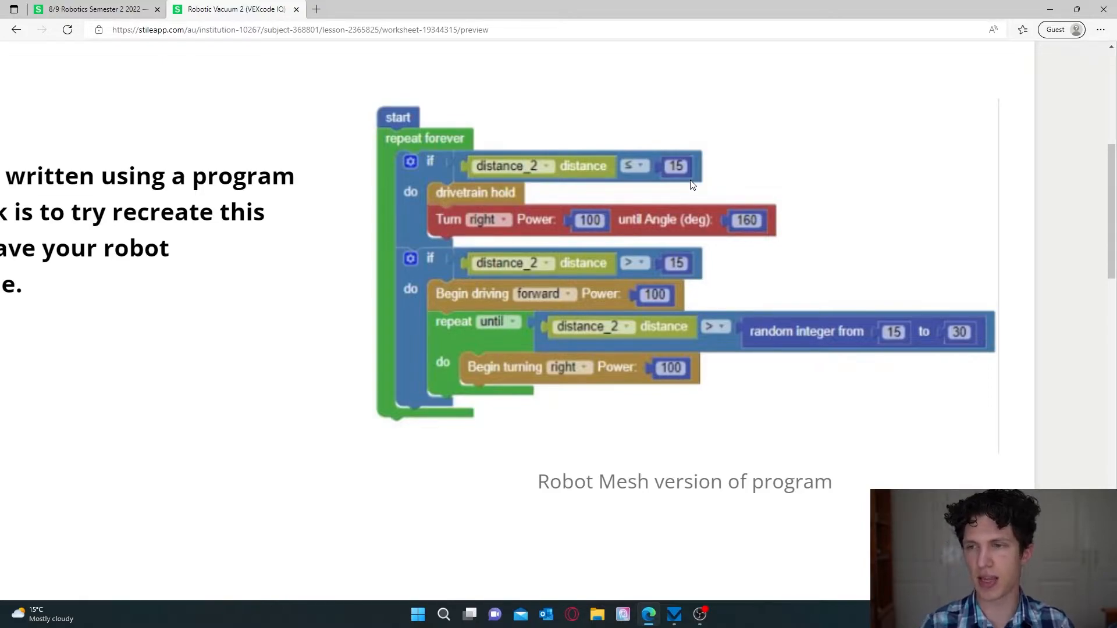
mouse_move(444, 279)
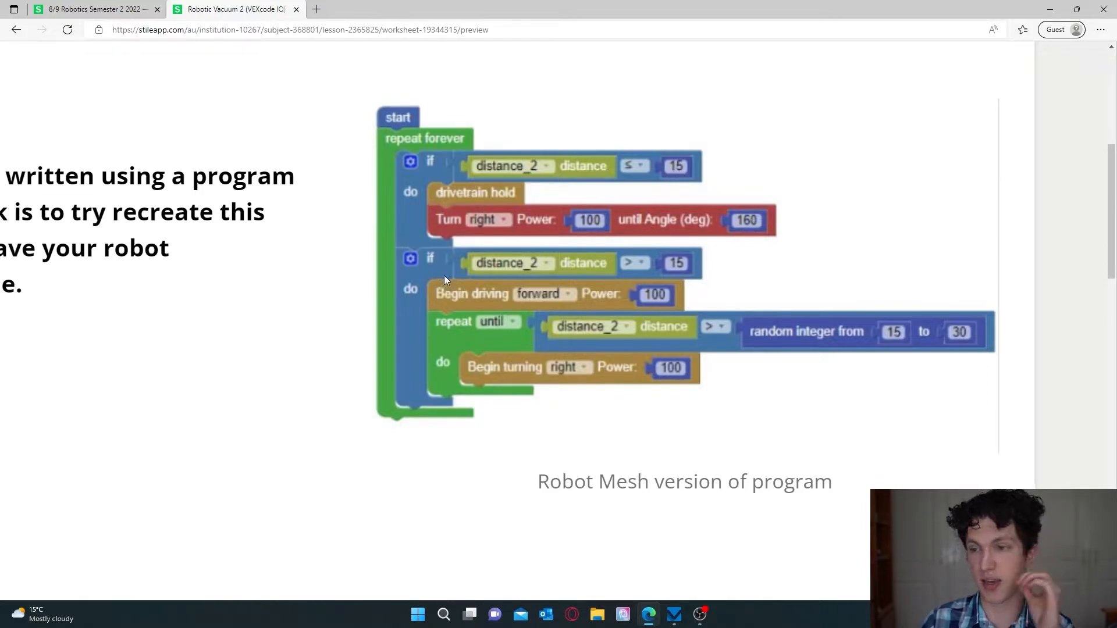
mouse_move(619, 279)
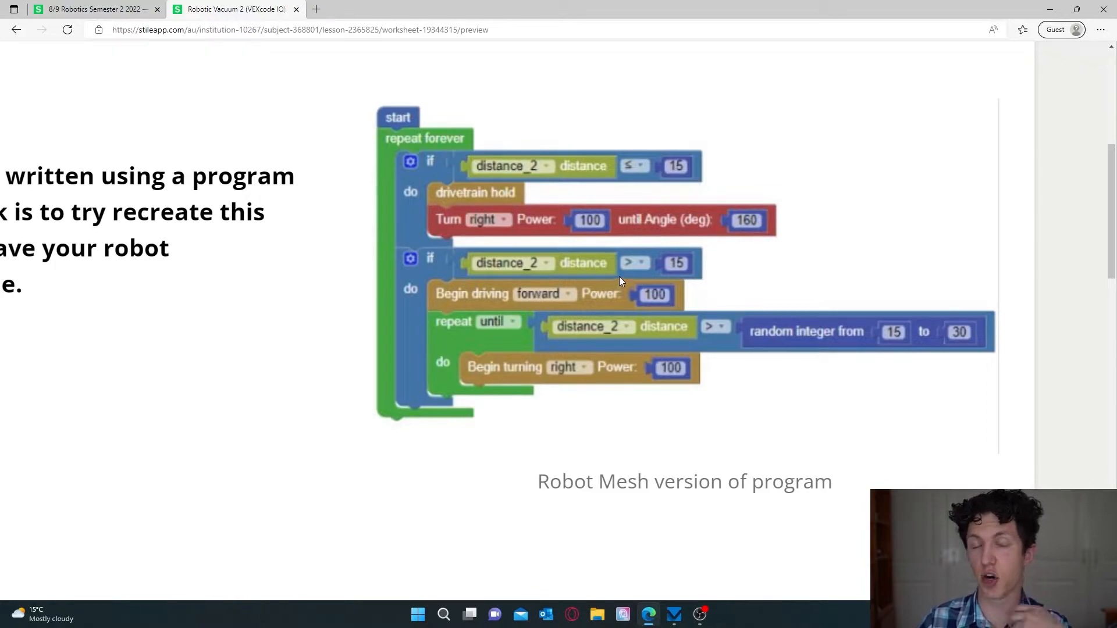
mouse_move(555, 313)
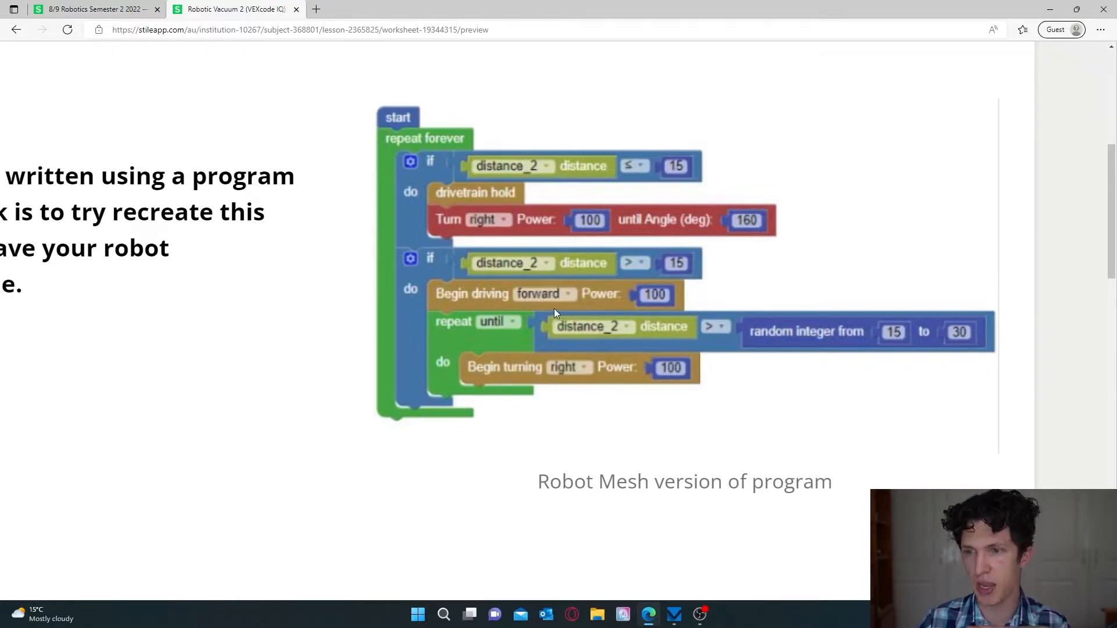
mouse_move(640, 295)
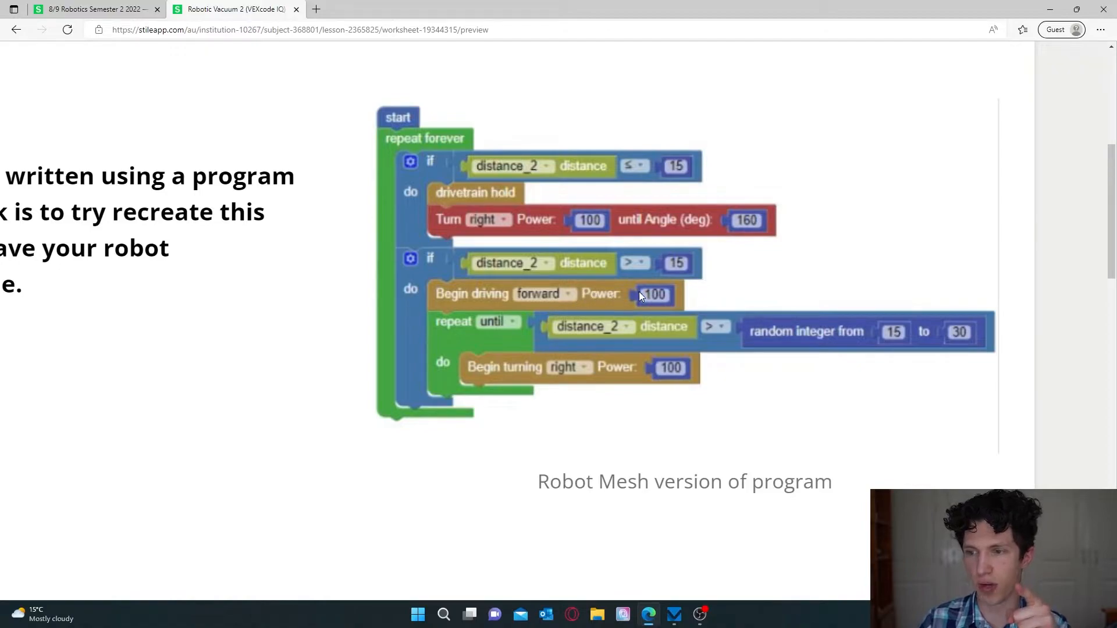
mouse_move(450, 330)
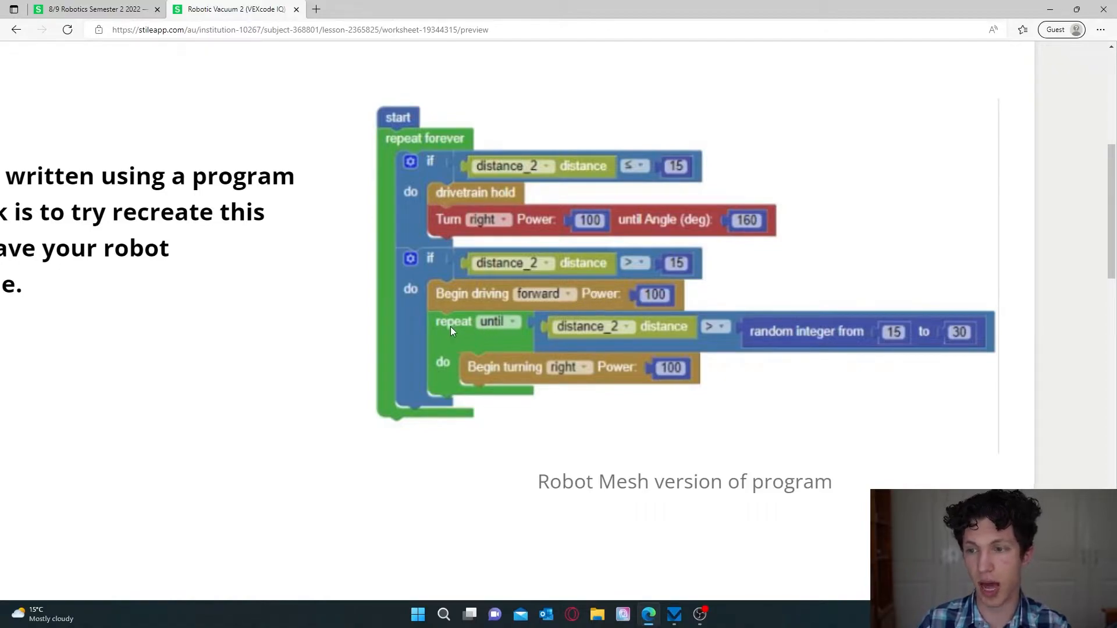
mouse_move(492, 331)
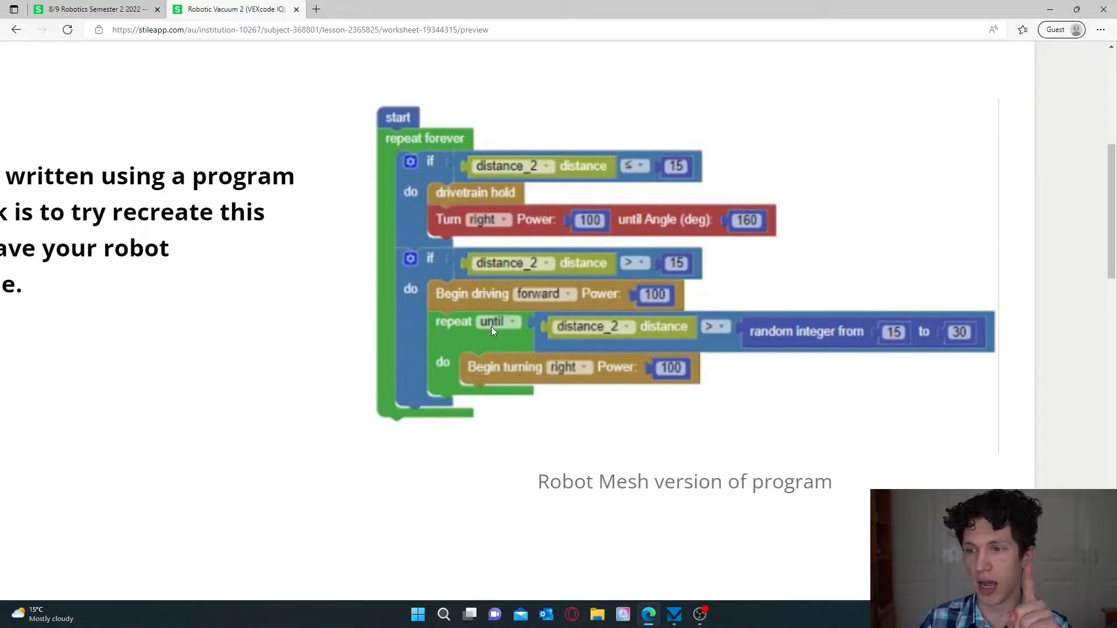
mouse_move(566, 338)
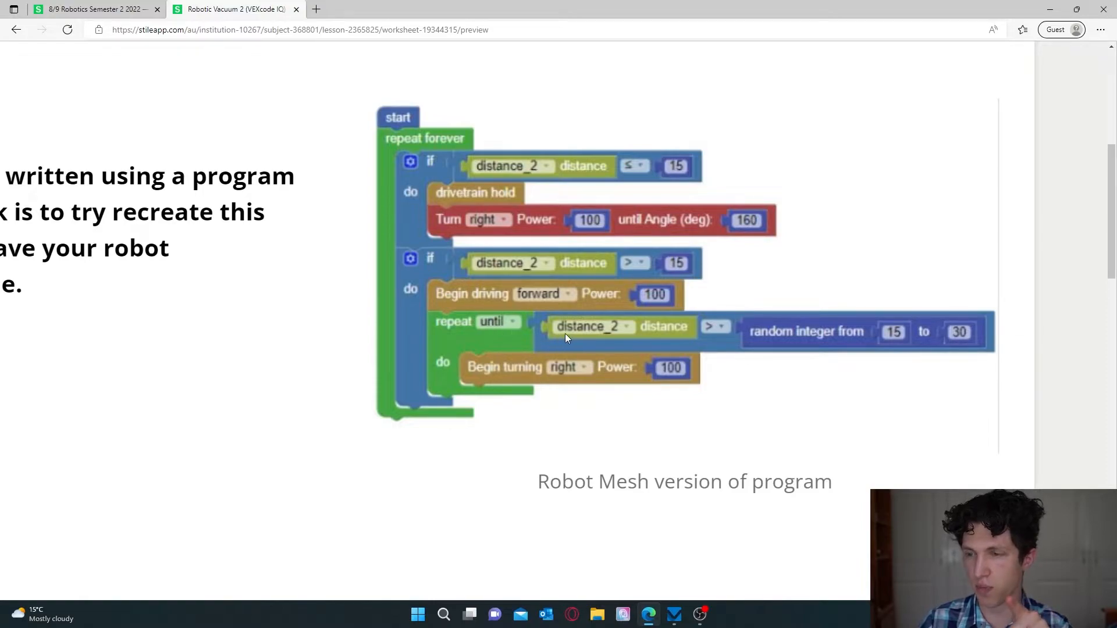
mouse_move(705, 347)
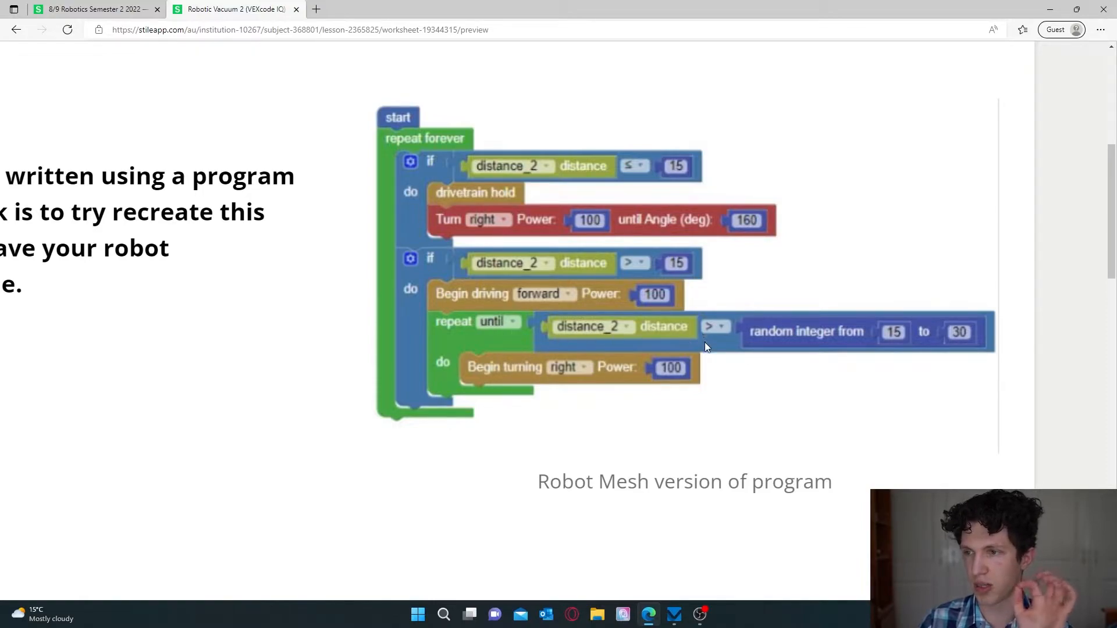
mouse_move(723, 335)
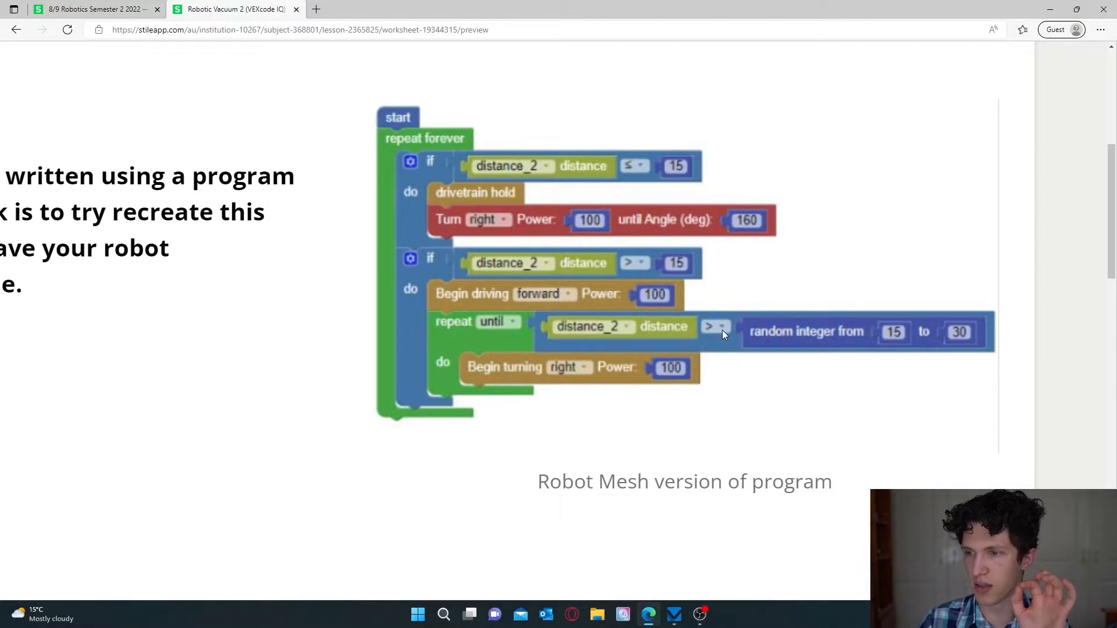
mouse_move(726, 340)
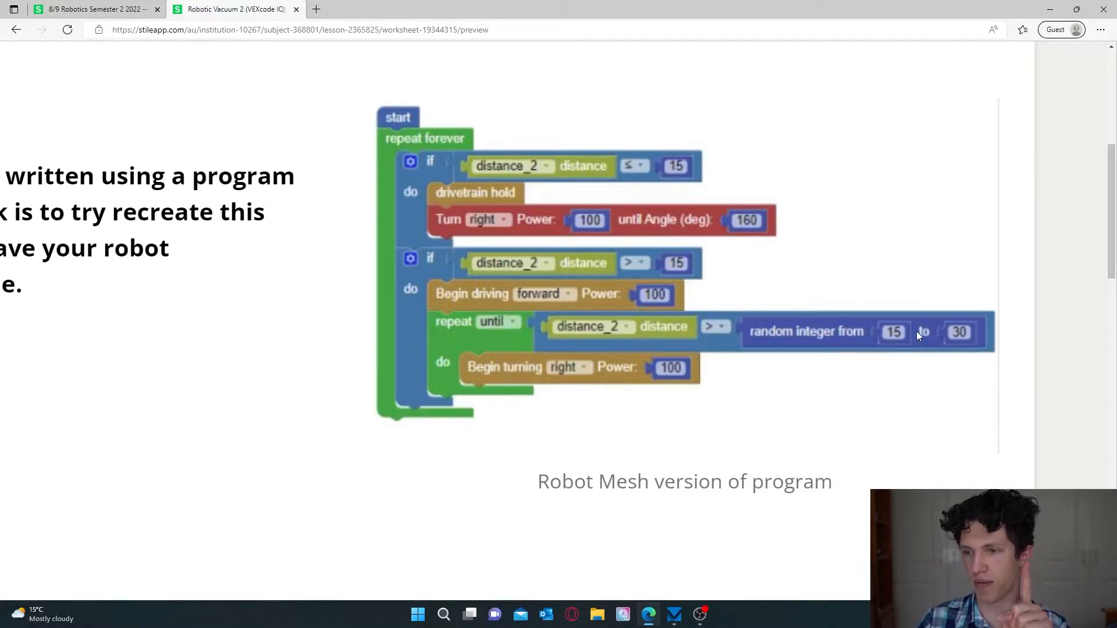
mouse_move(980, 340)
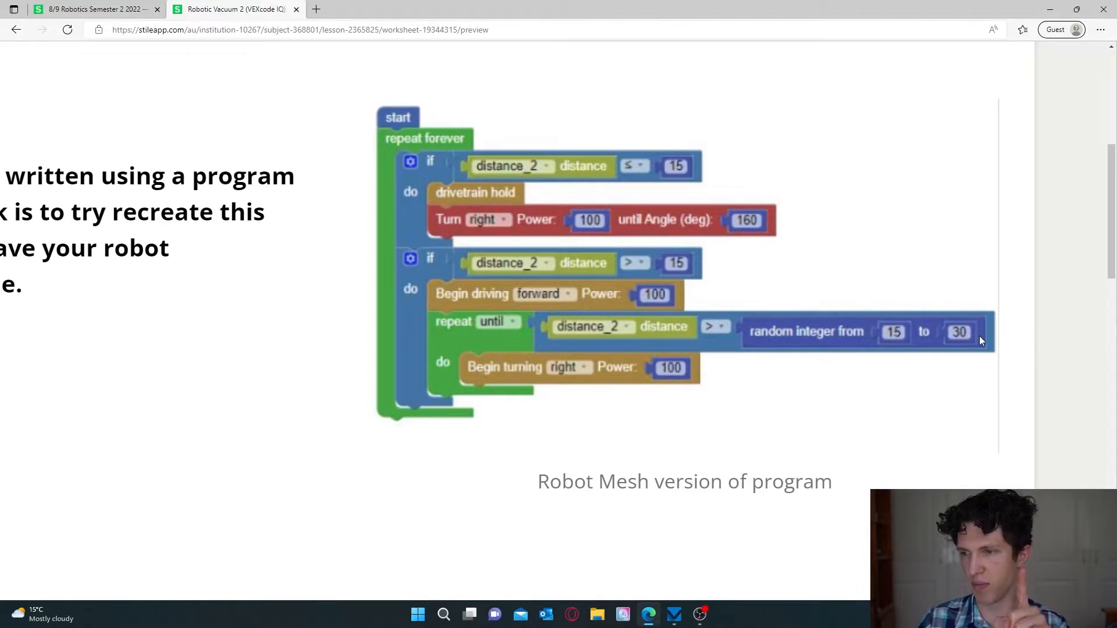
mouse_move(714, 456)
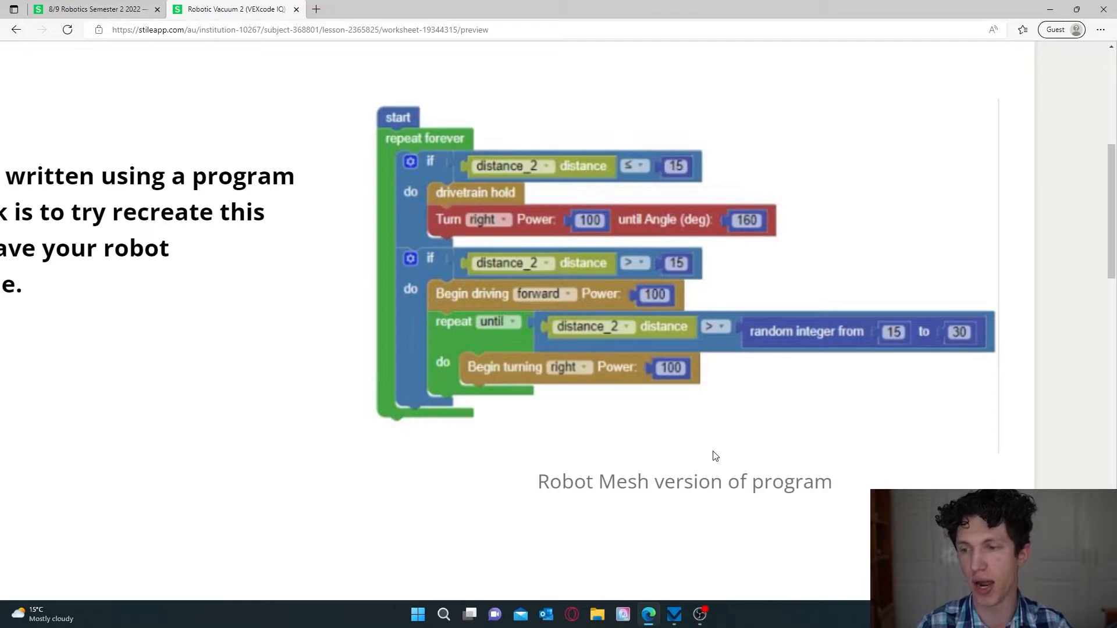
mouse_move(594, 295)
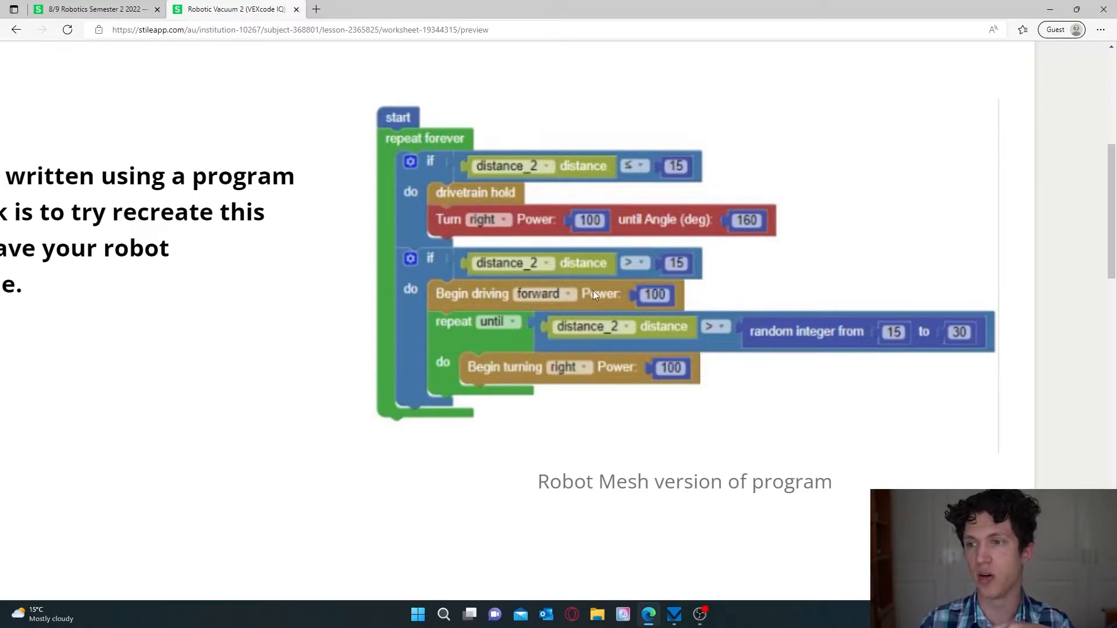
mouse_move(530, 166)
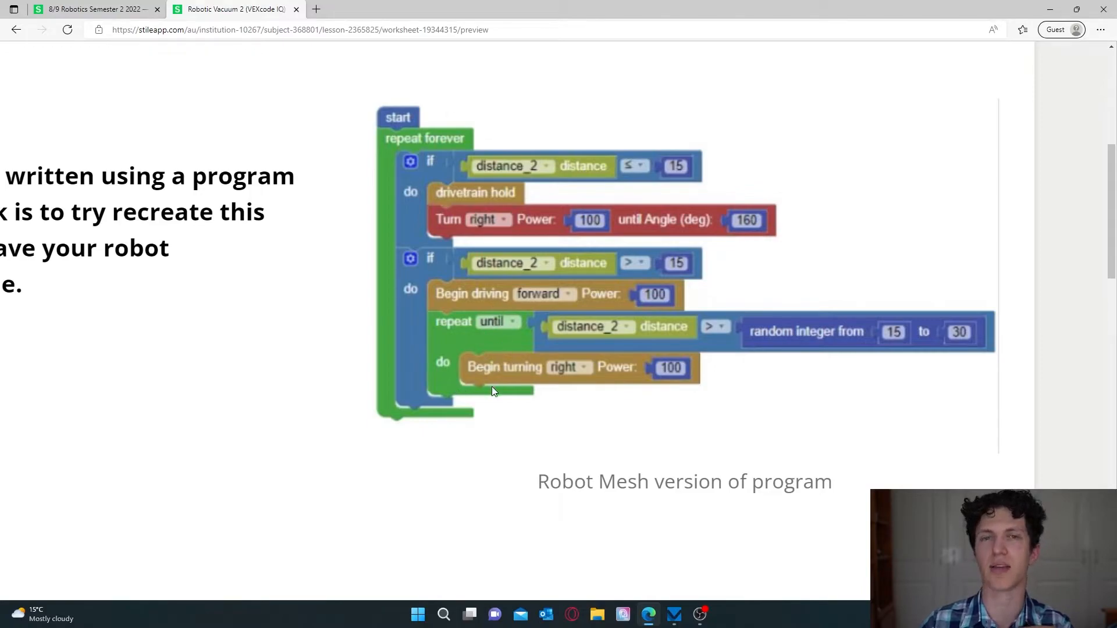
mouse_move(499, 435)
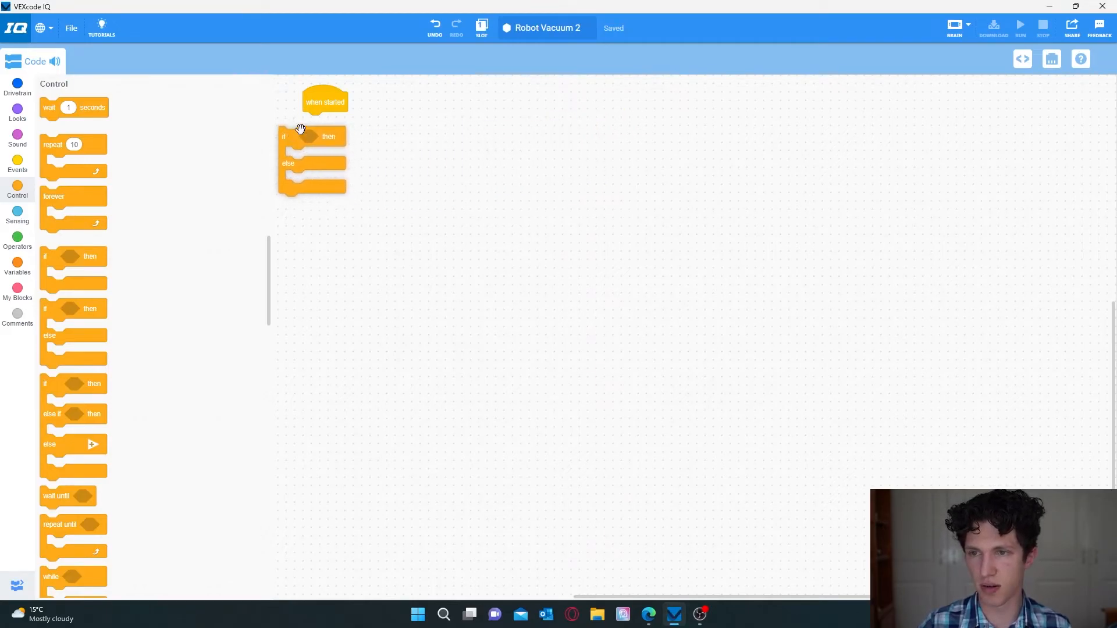
Replace the if/else block with an if / else if / else block and add a greater-than condition.
left_click_drag(299, 132, 307, 120)
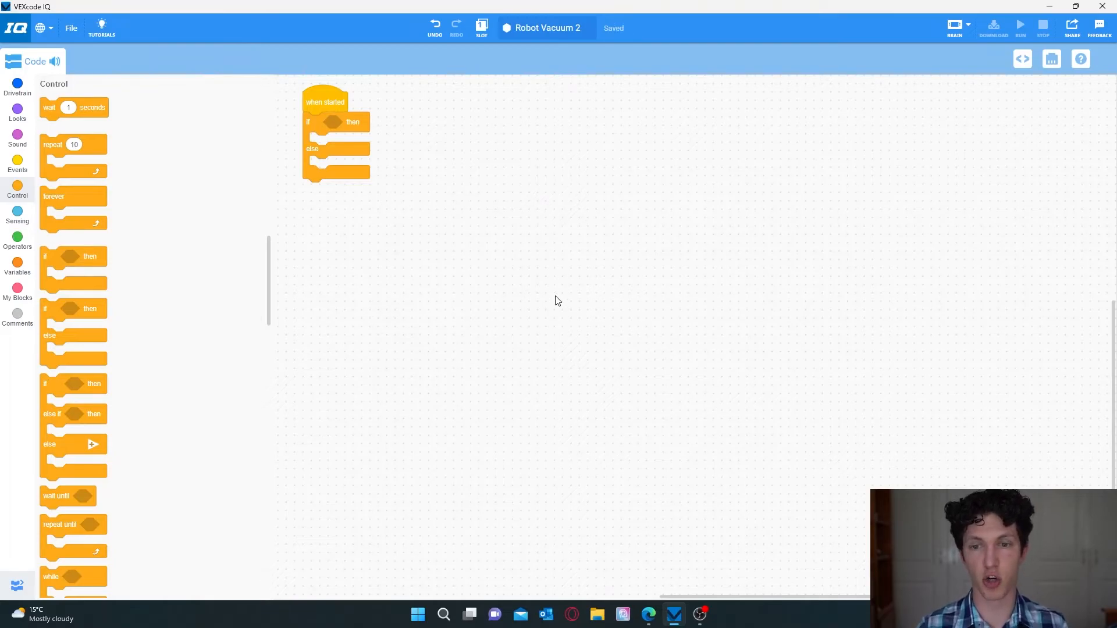
left_click(17, 240)
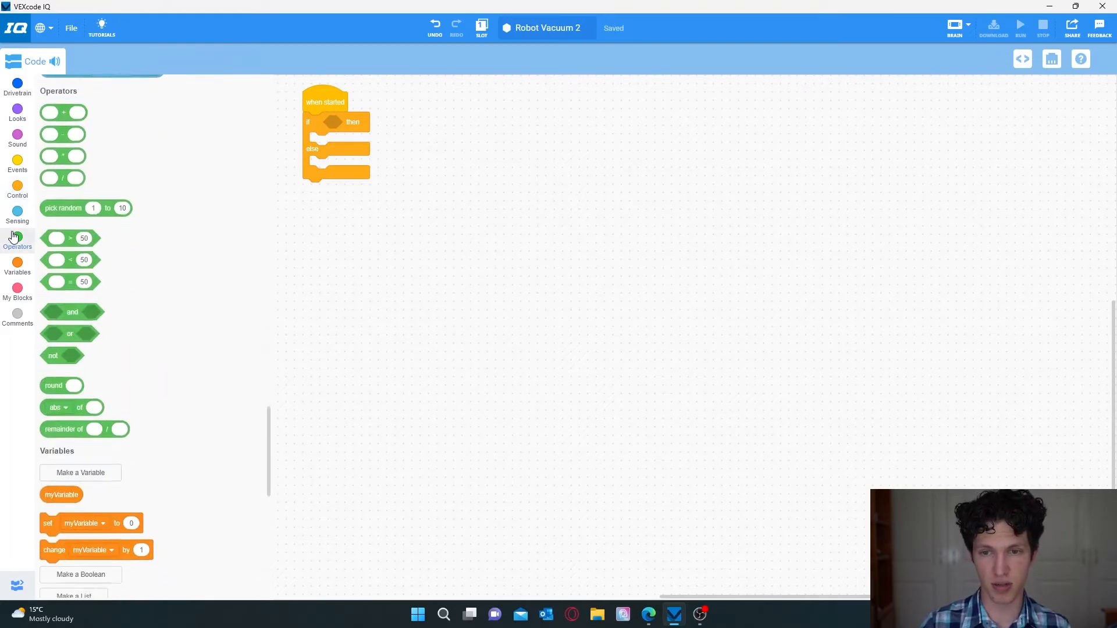
scroll("up", 3)
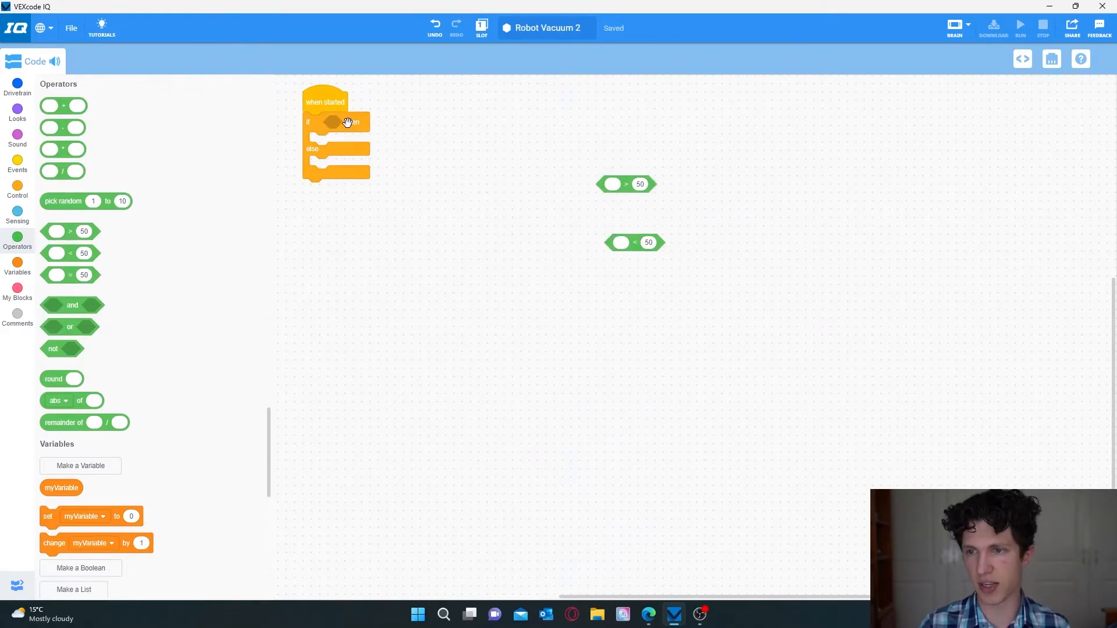
left_click_drag(335, 121, 164, 214)
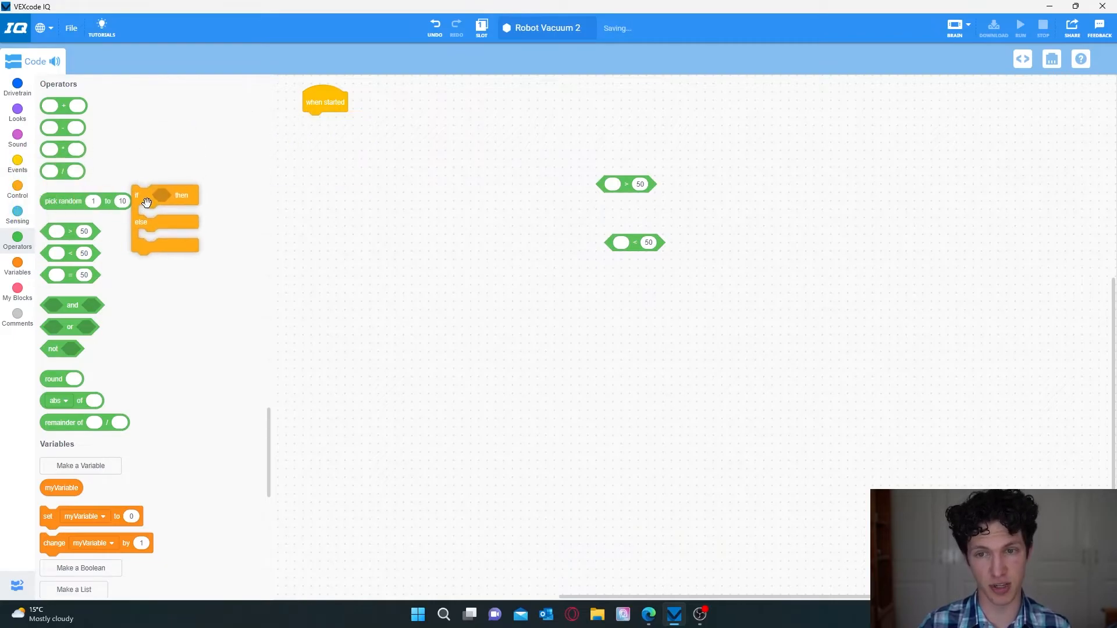
left_click(17, 192)
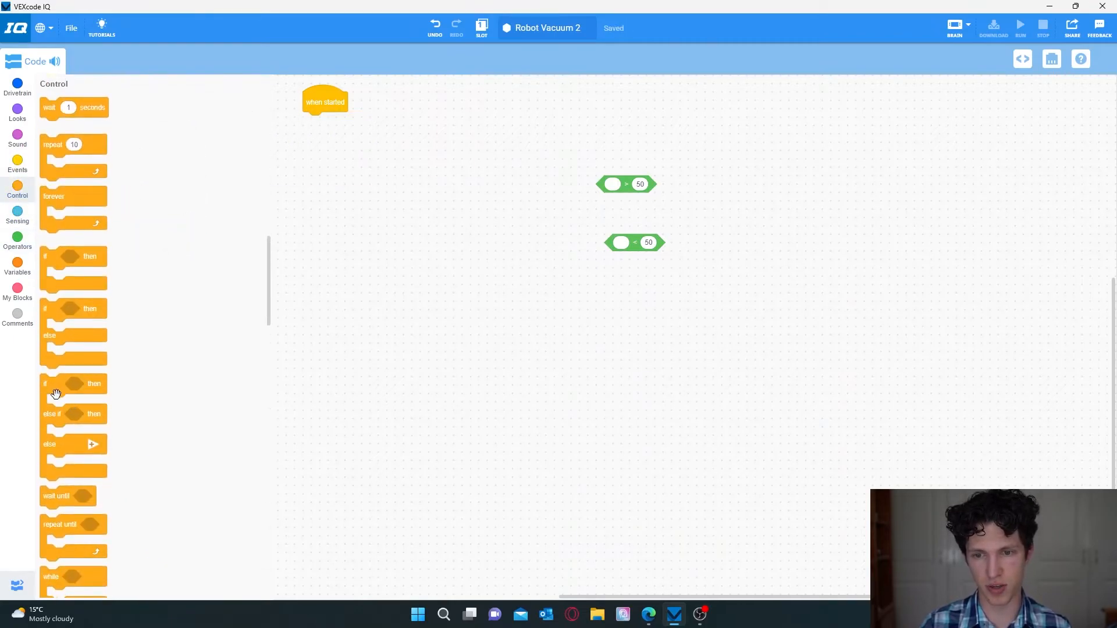
left_click_drag(73, 413, 335, 156)
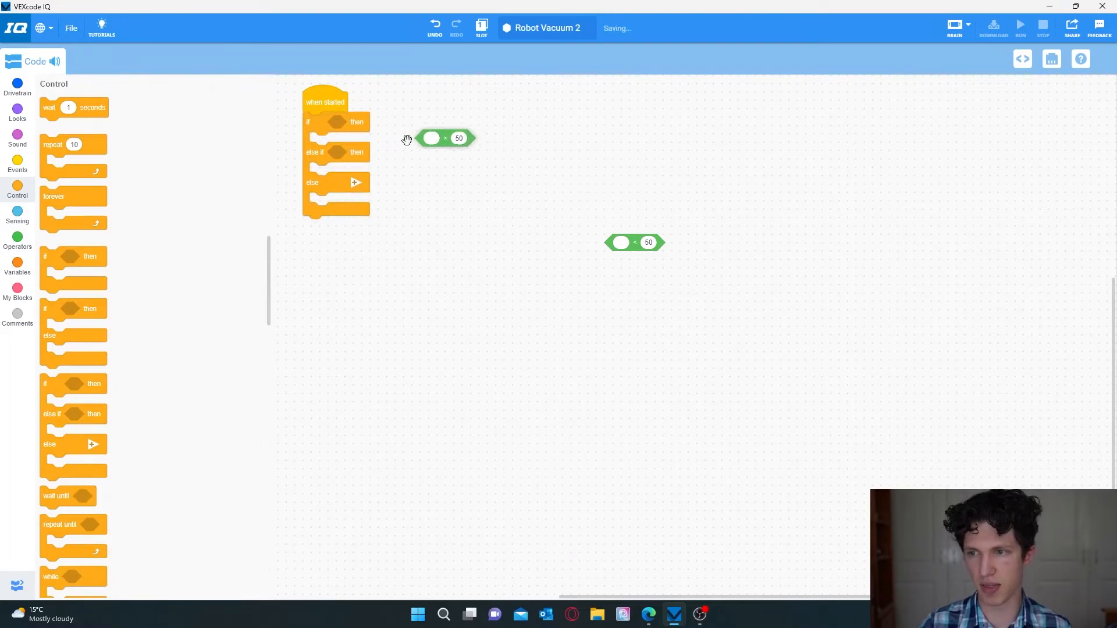
left_click_drag(437, 138, 356, 121)
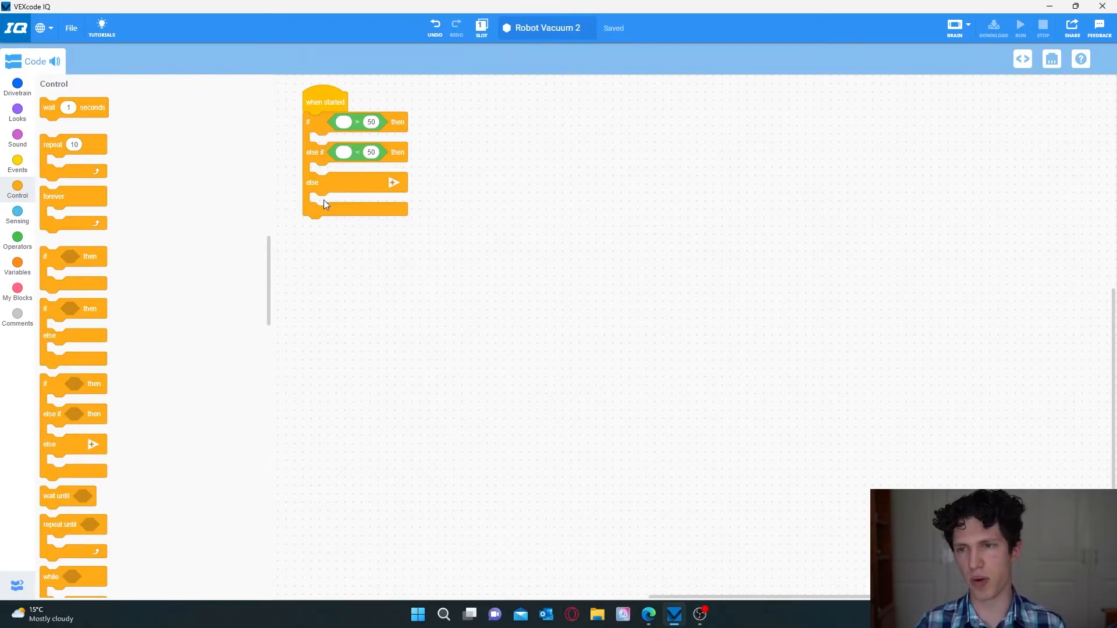
mouse_move(304, 215)
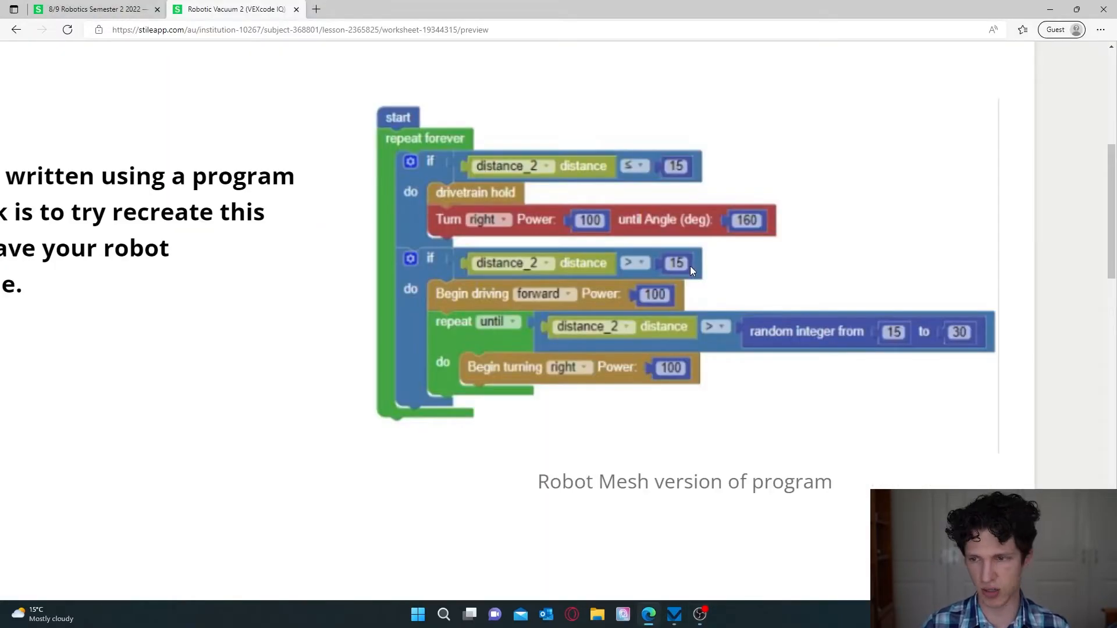
mouse_move(539, 319)
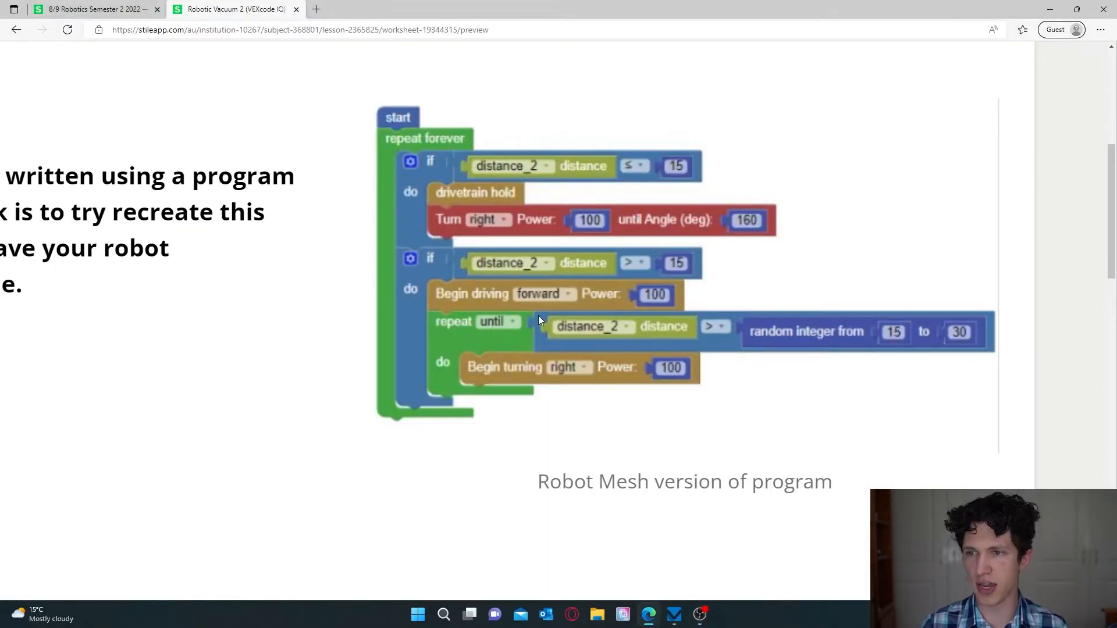
mouse_move(851, 332)
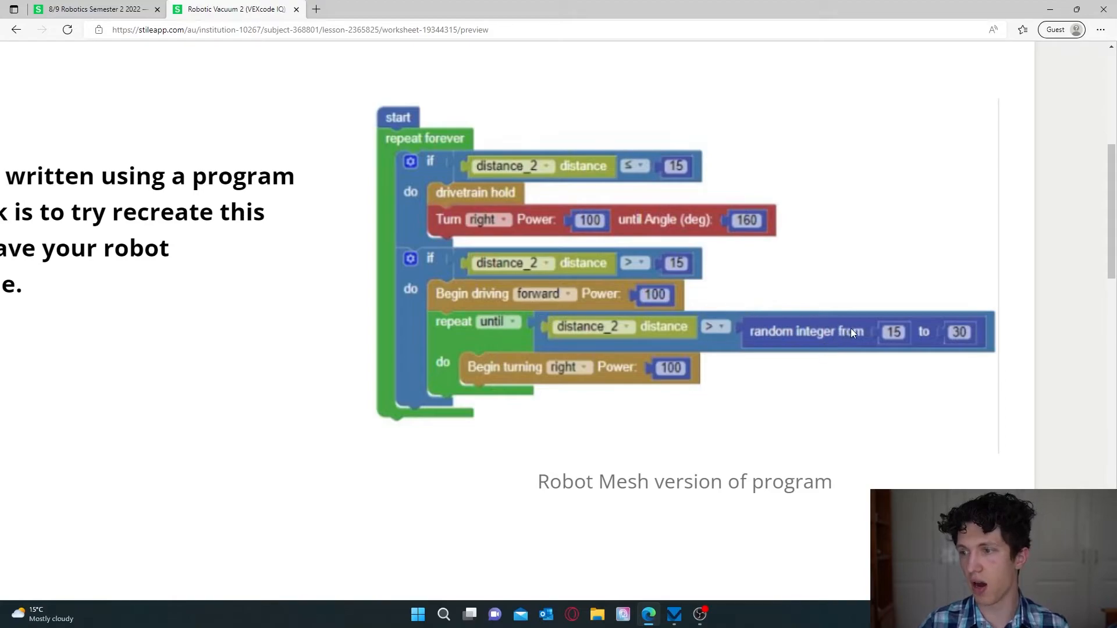
mouse_move(787, 361)
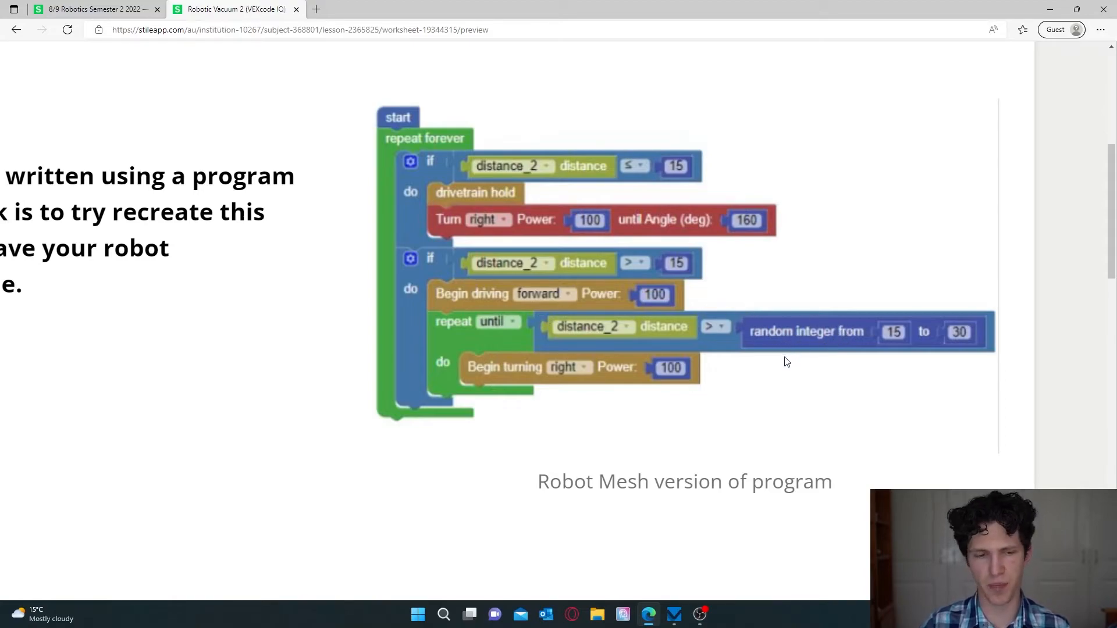
mouse_move(570, 394)
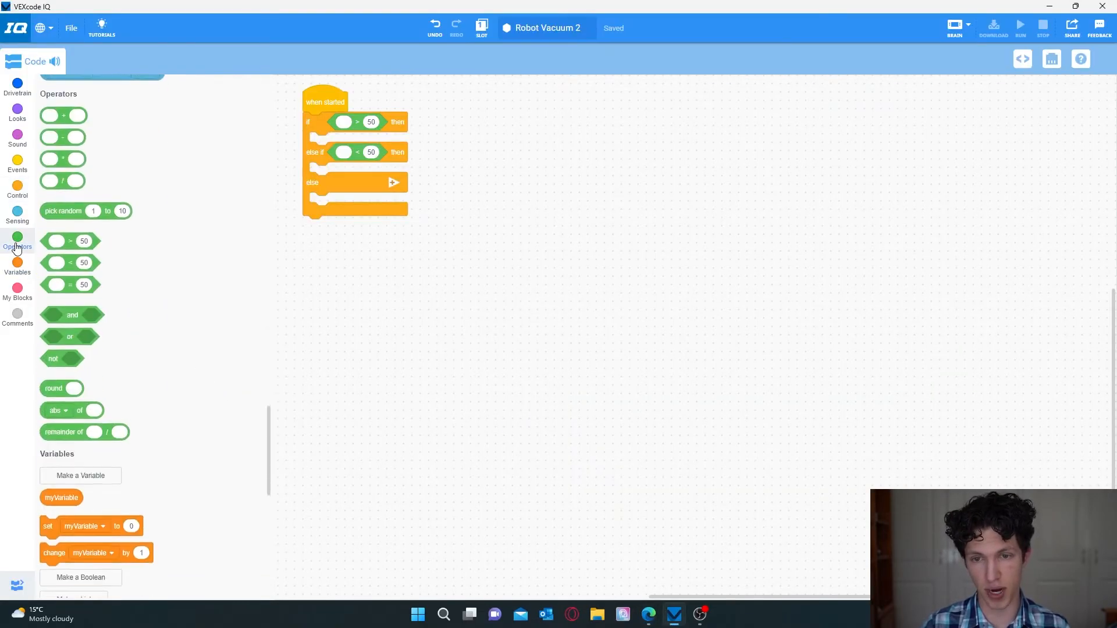
Place the pick random 50 to 75 block beside the program and show Sensing blocks.
scroll("up", 3)
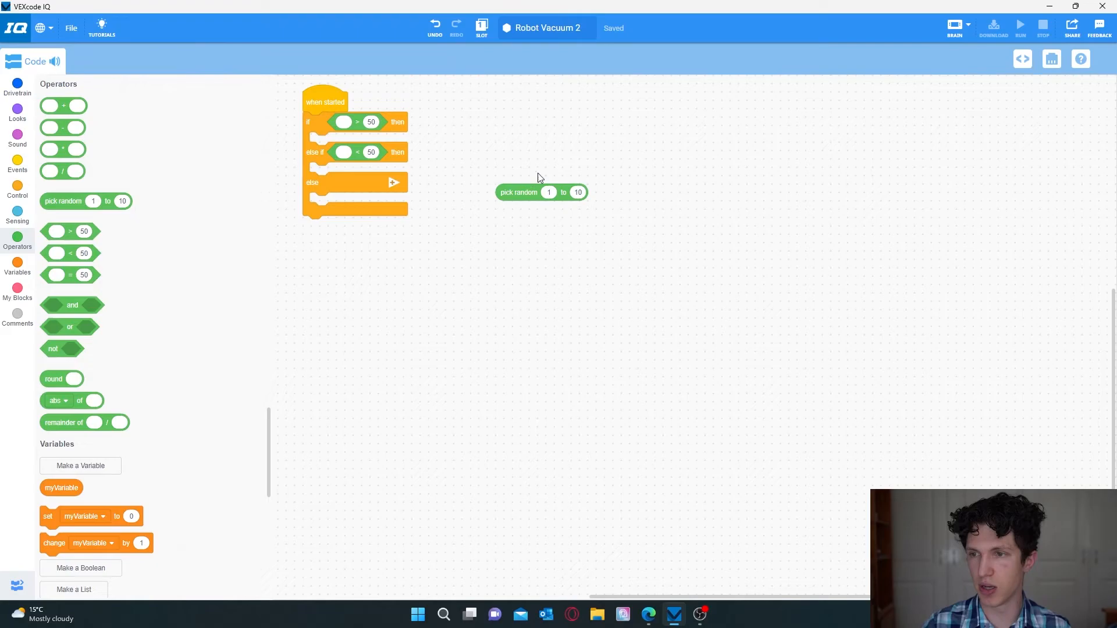
mouse_move(570, 252)
type("75")
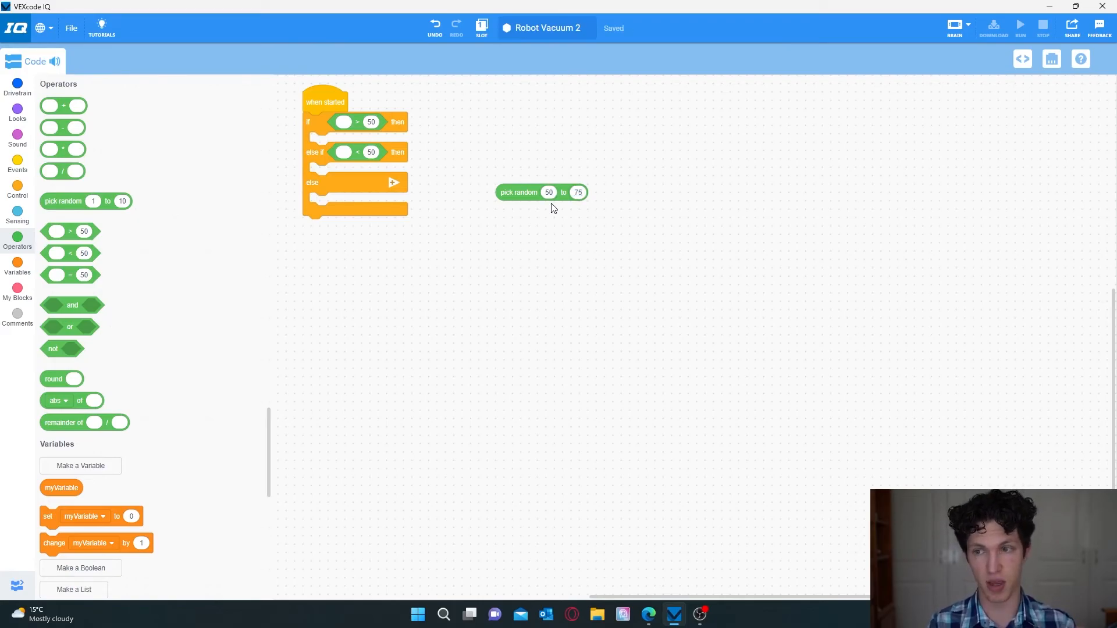
mouse_move(522, 195)
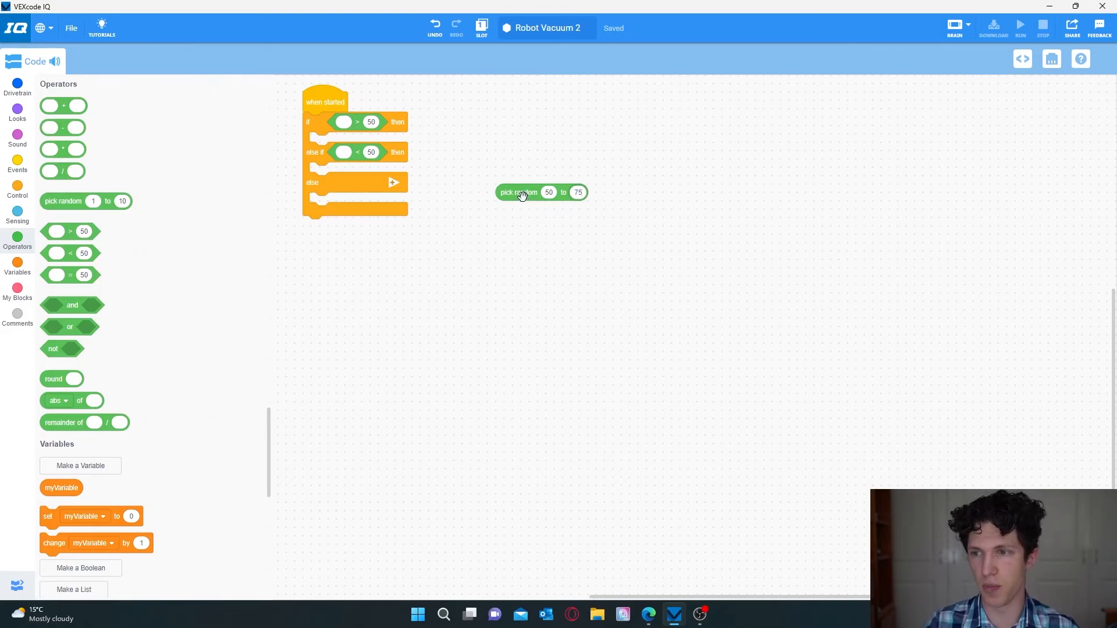
left_click_drag(519, 191, 594, 150)
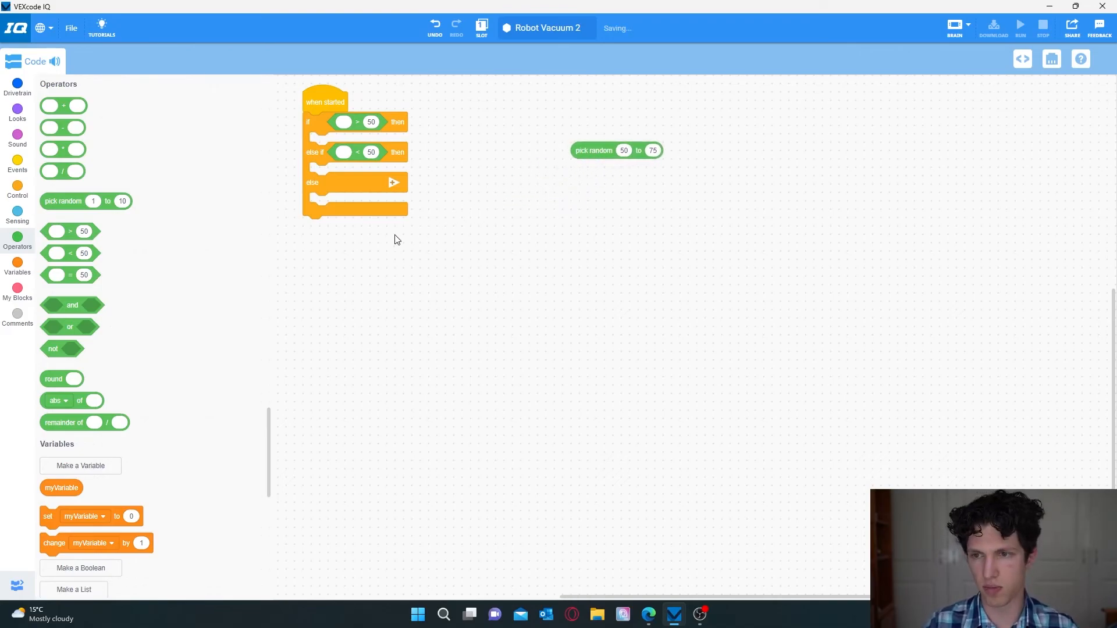
mouse_move(356, 321)
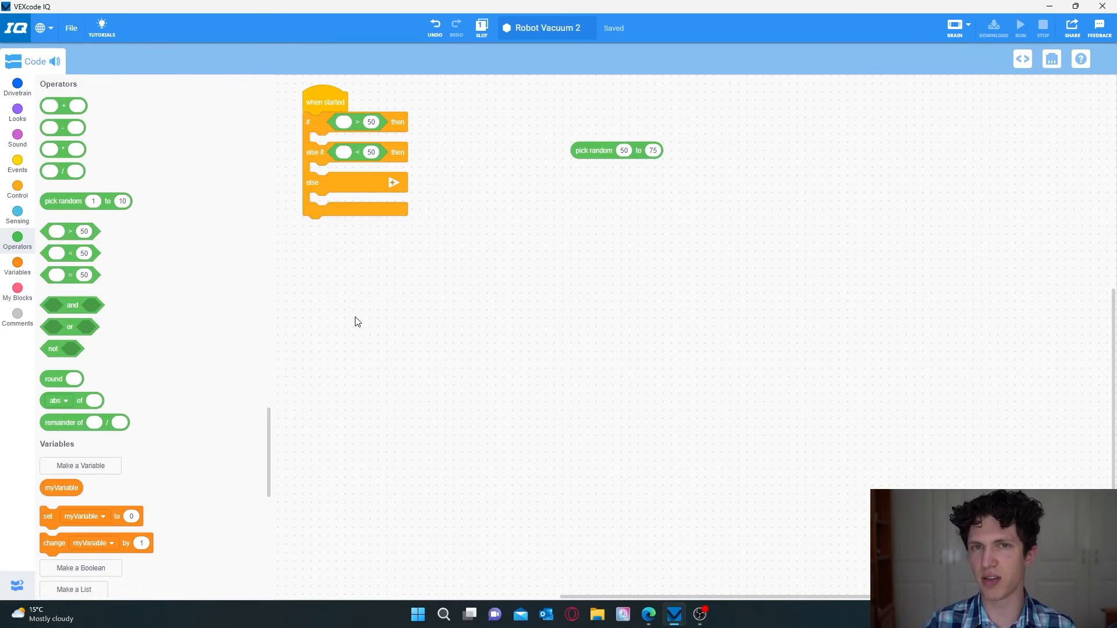
left_click(17, 213)
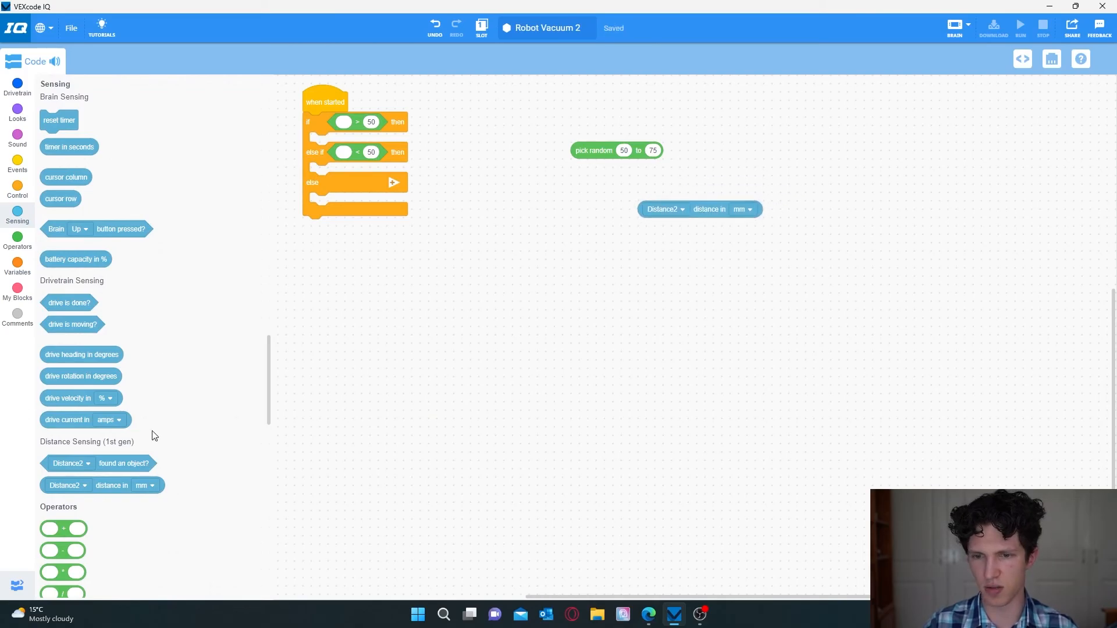
mouse_move(124, 464)
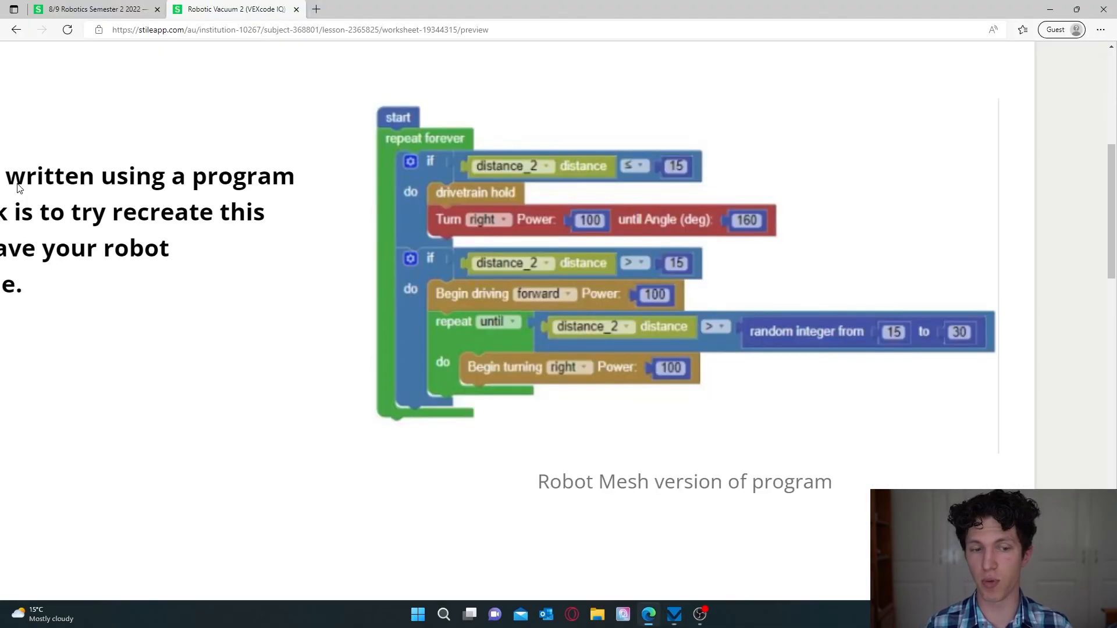
mouse_move(362, 418)
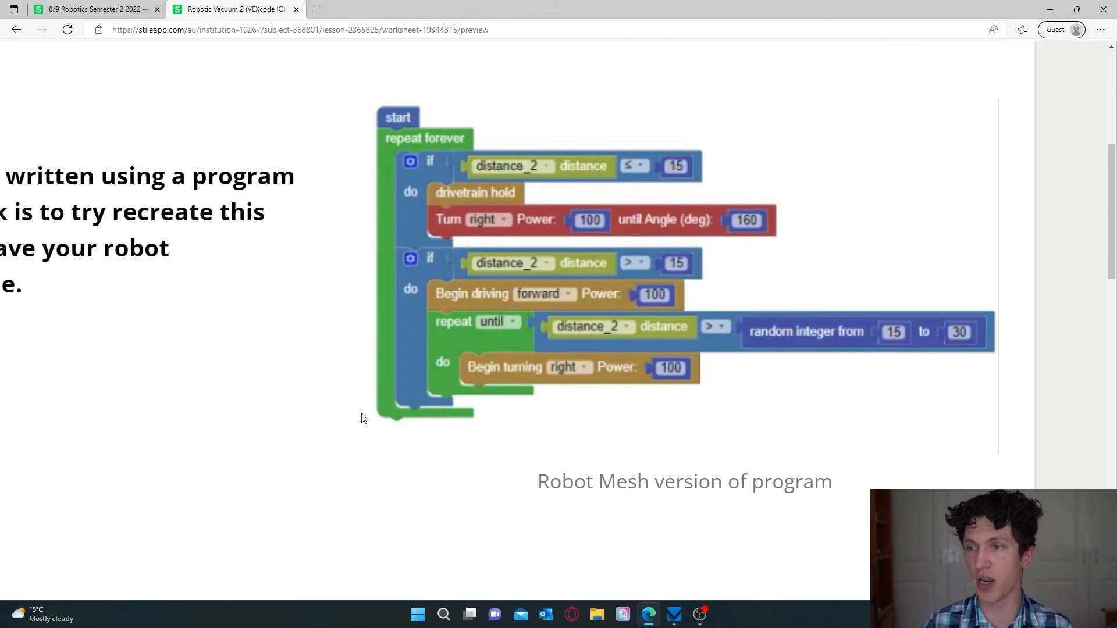
mouse_move(359, 365)
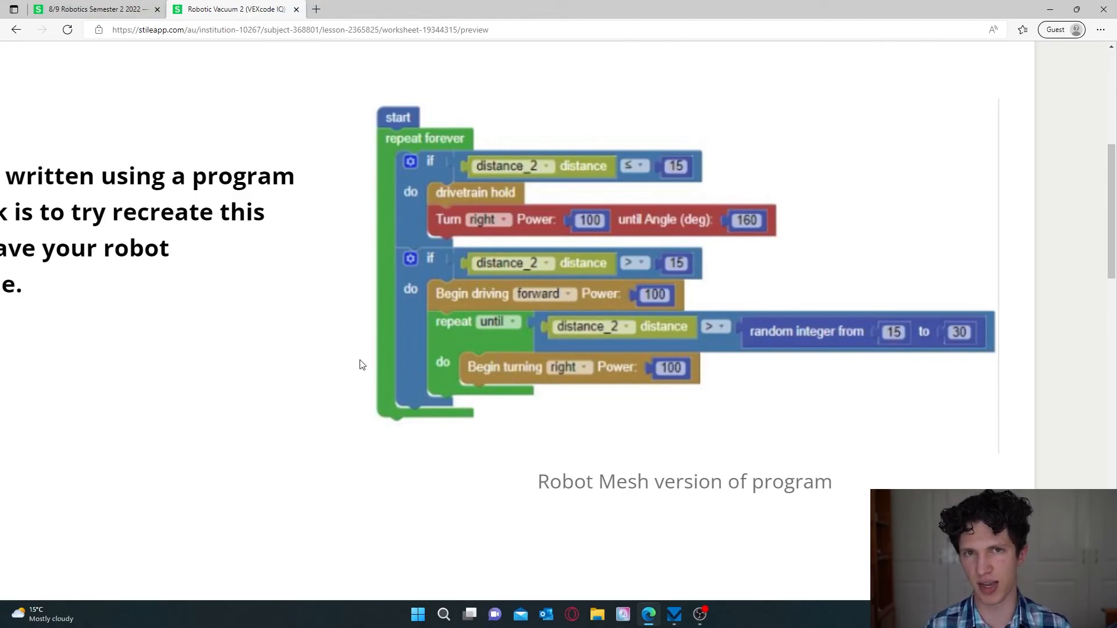